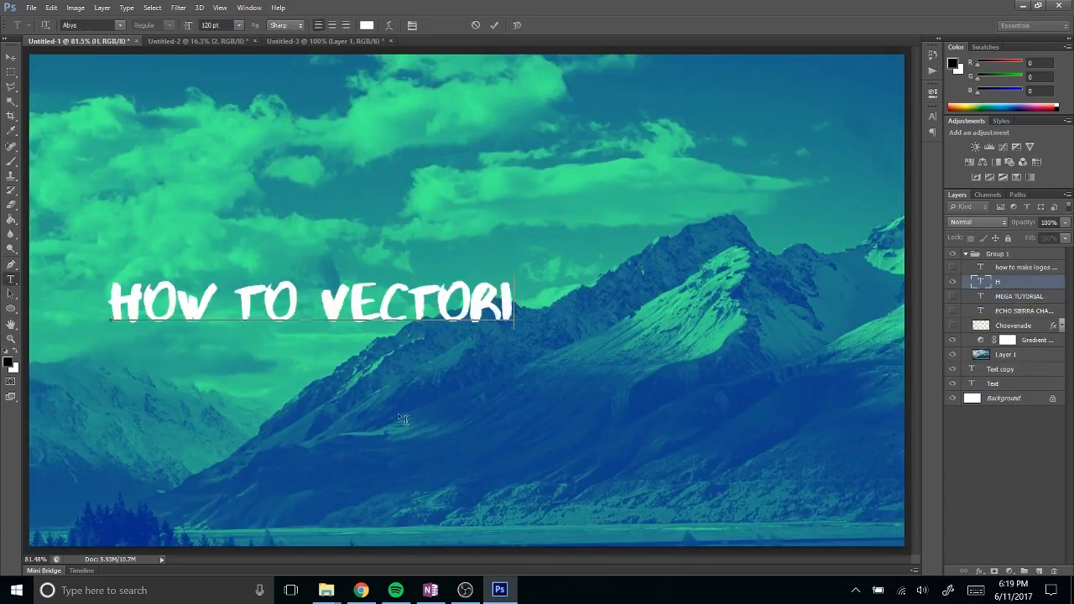
- Finish the 'HOW TO VECTORIZE ANYTHING' title, commit it, and bring up the Hypothetical Situation poster
text(ZE ANYTHING)
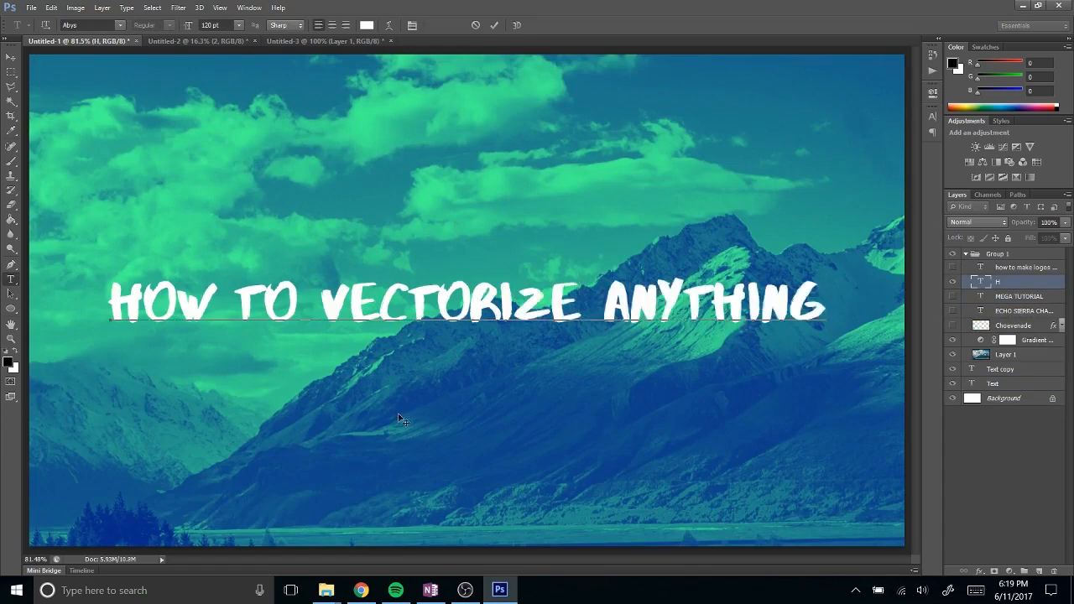
click(953, 267)
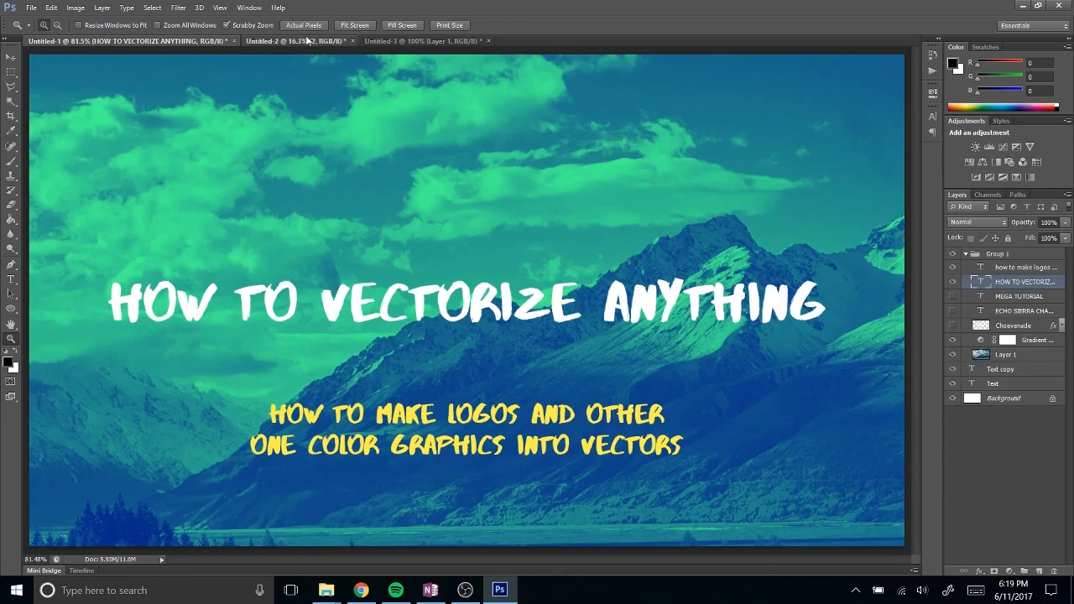
click(299, 42)
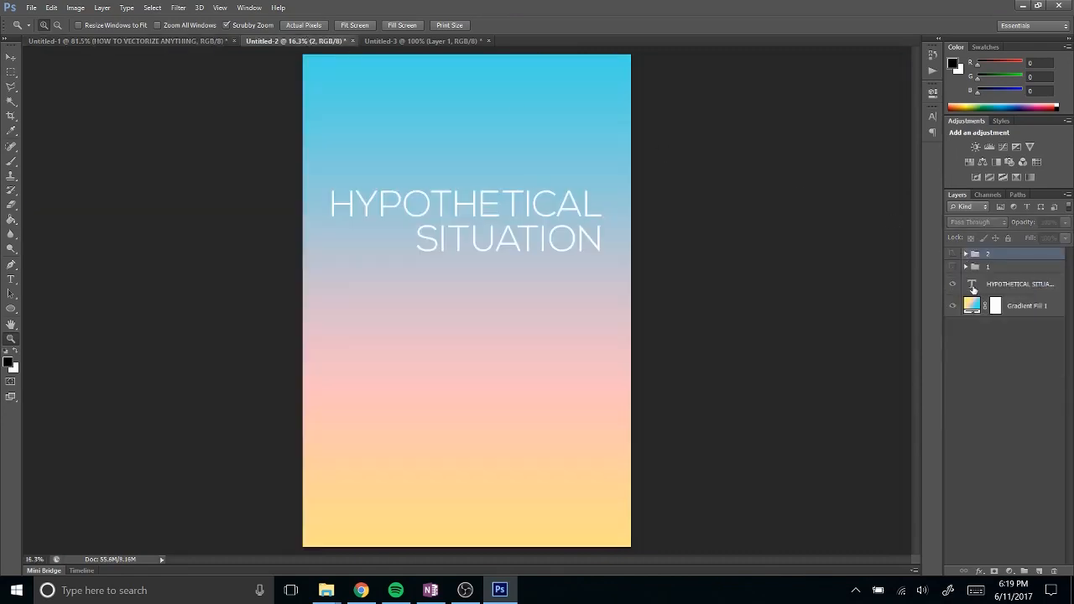
- Duplicate the bat logo layer into the poster and resize it to sit beneath the title
click(453, 40)
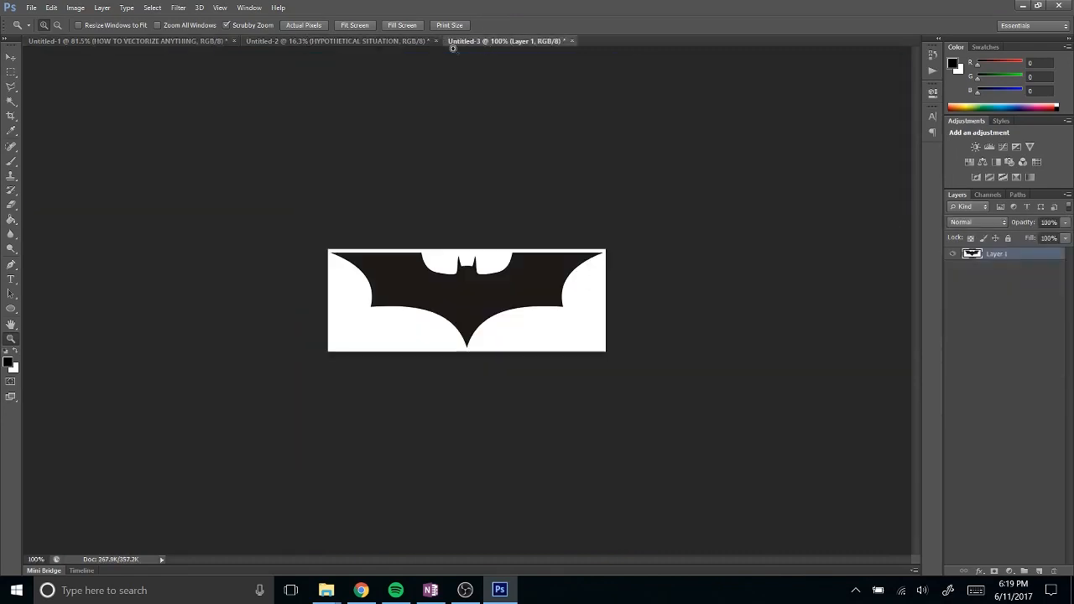
click(77, 7)
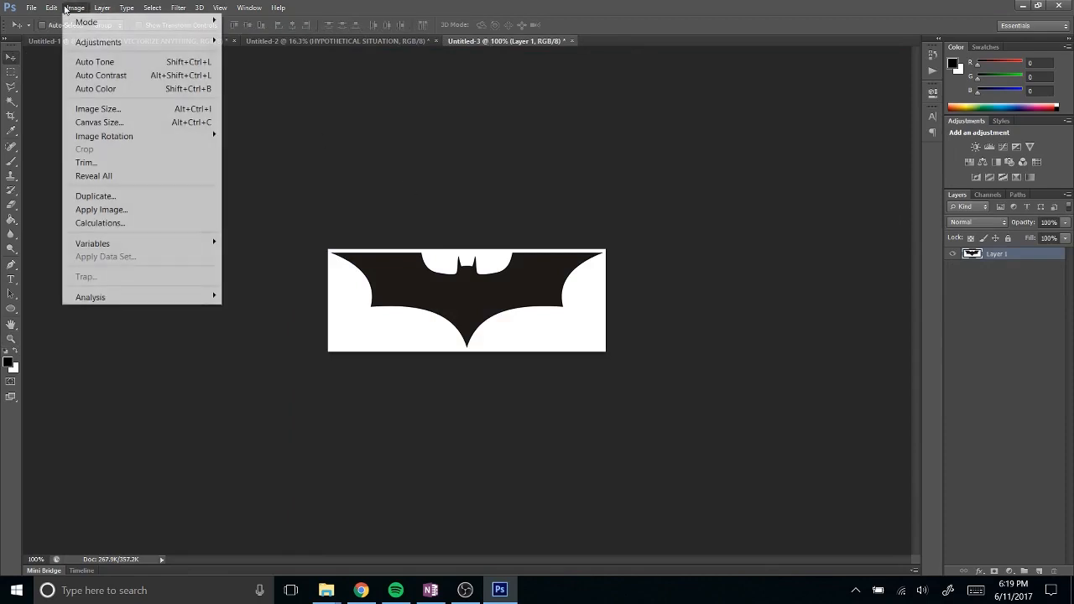
click(97, 107)
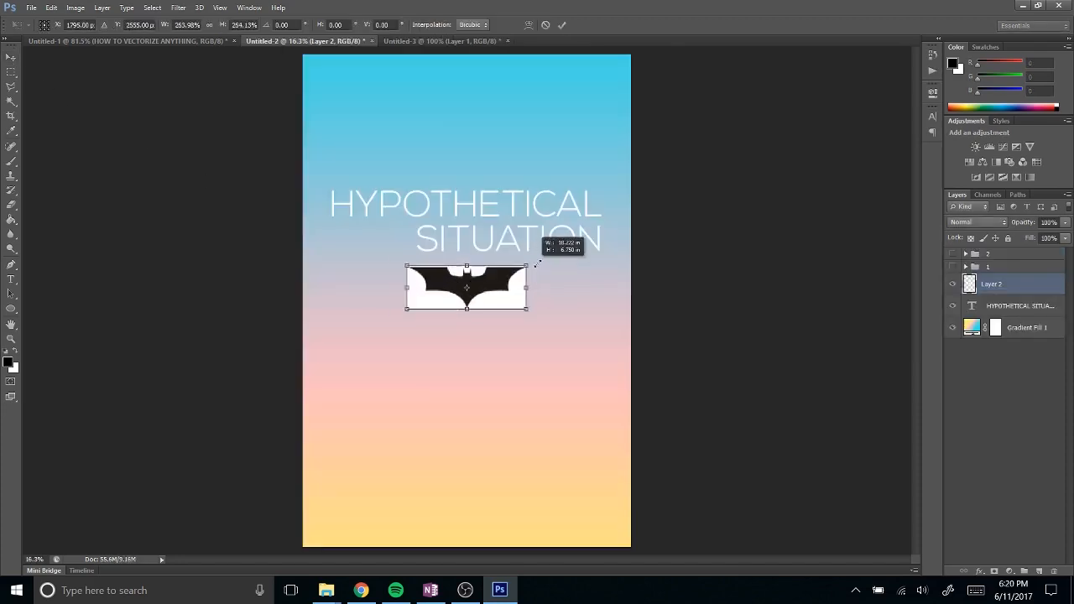
drag(527, 309, 608, 339)
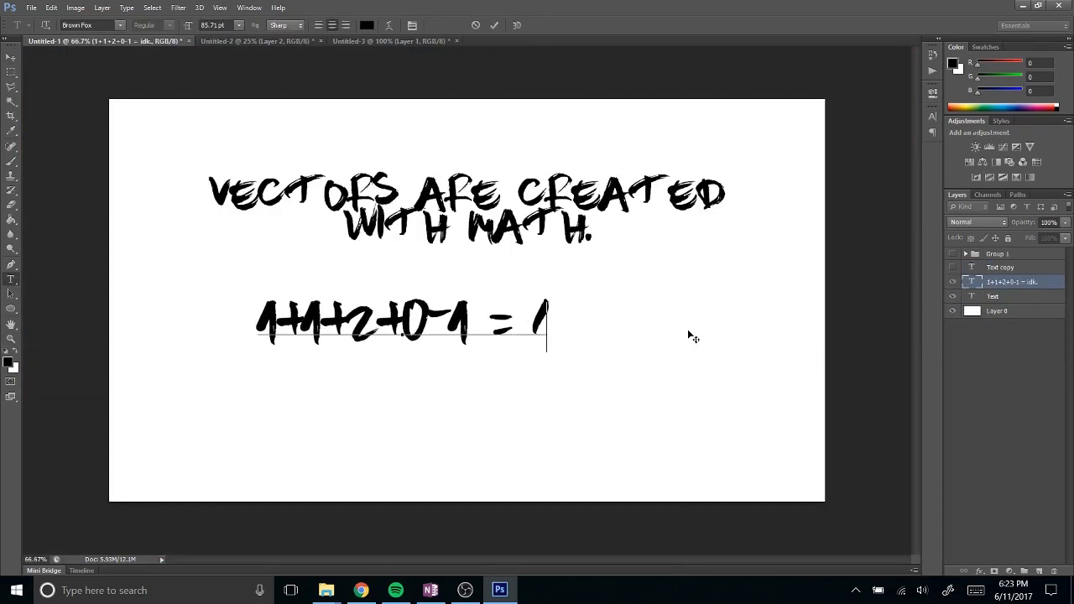
- Edit the equation text layer to read 'DUNNO' on the vectors-are-math slide
text(DUNNO)
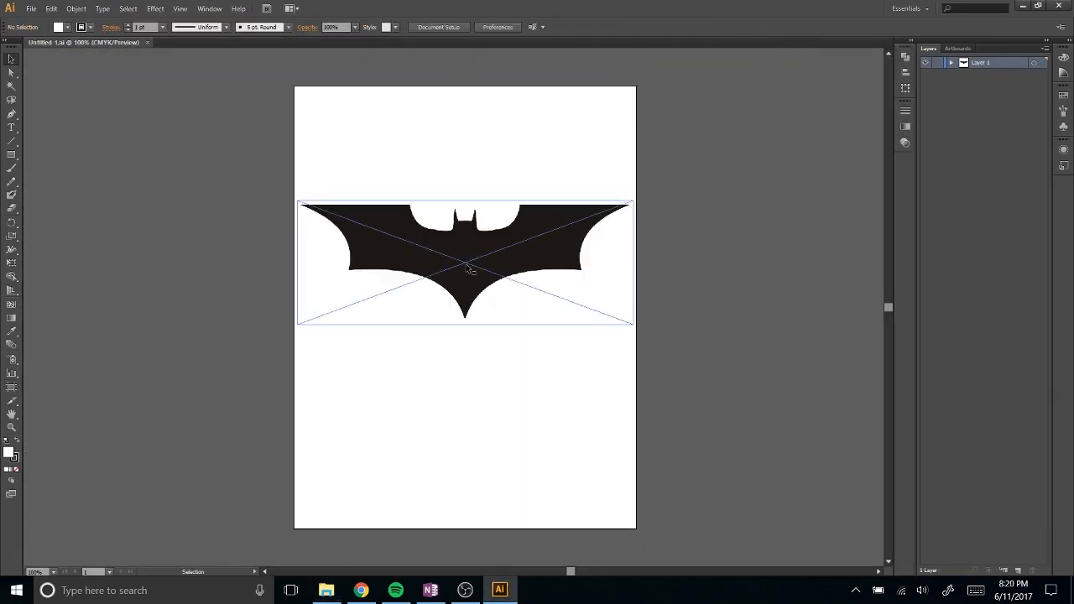
- Select the placed bat logo image so it can be image-traced
click(467, 269)
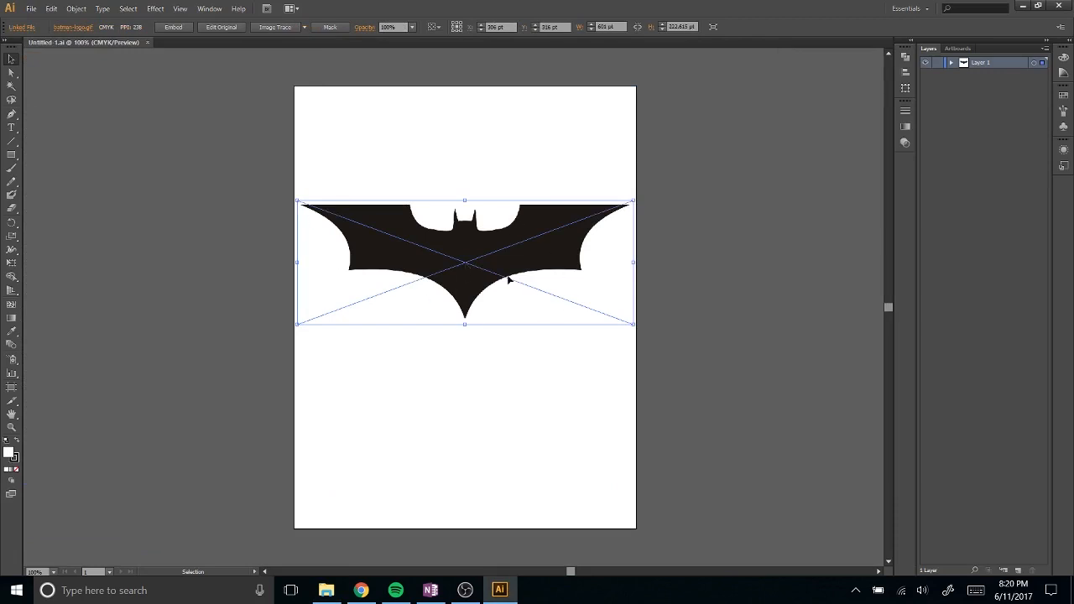
mouse_move(379, 25)
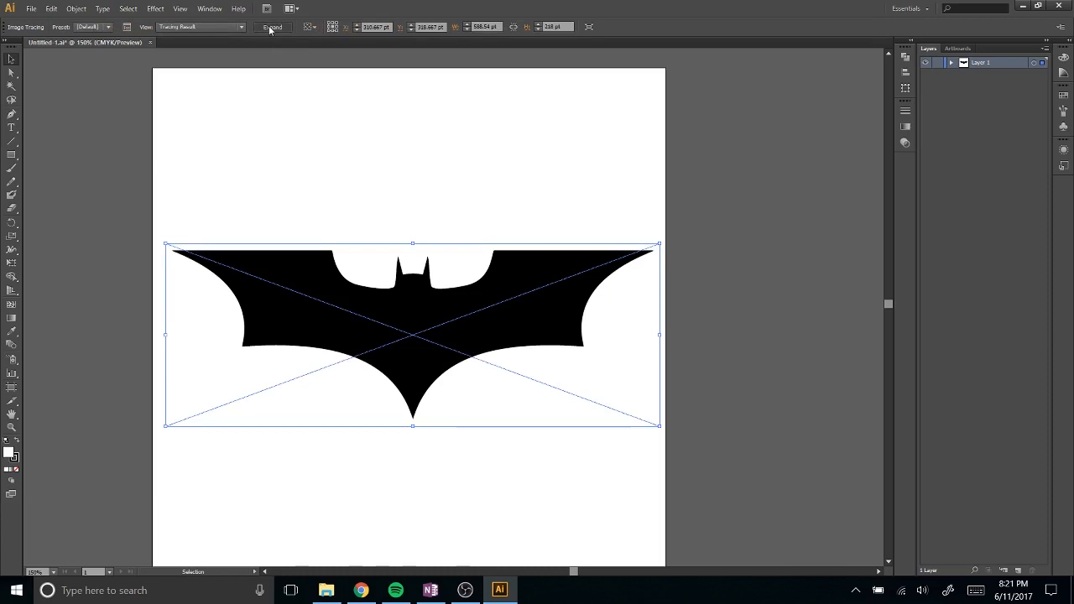
- Expand the bat trace into editable paths and reveal the traced group in the Layers panel
click(272, 27)
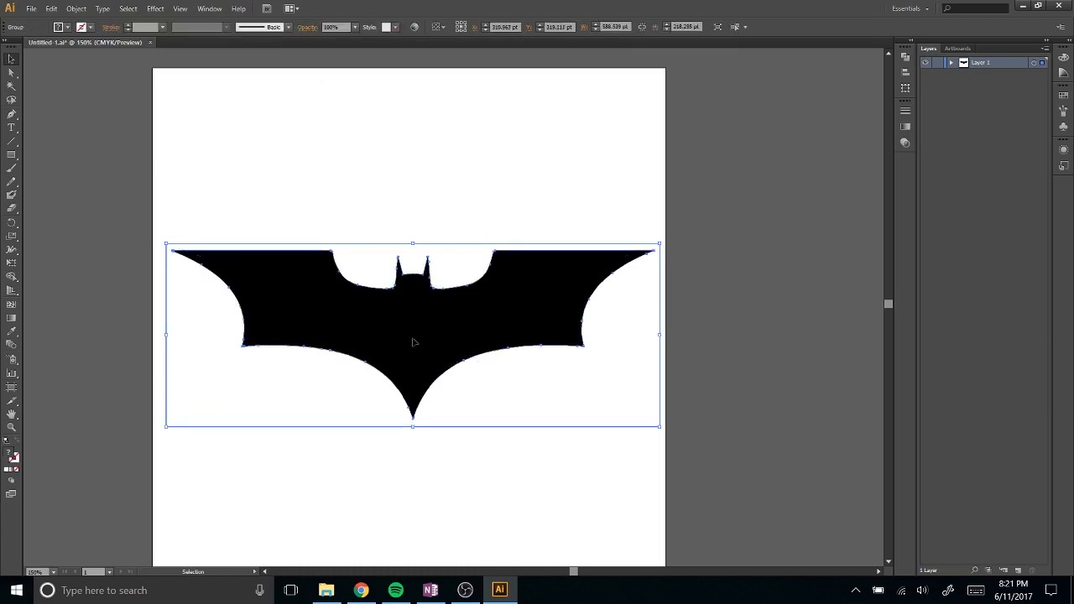
click(950, 64)
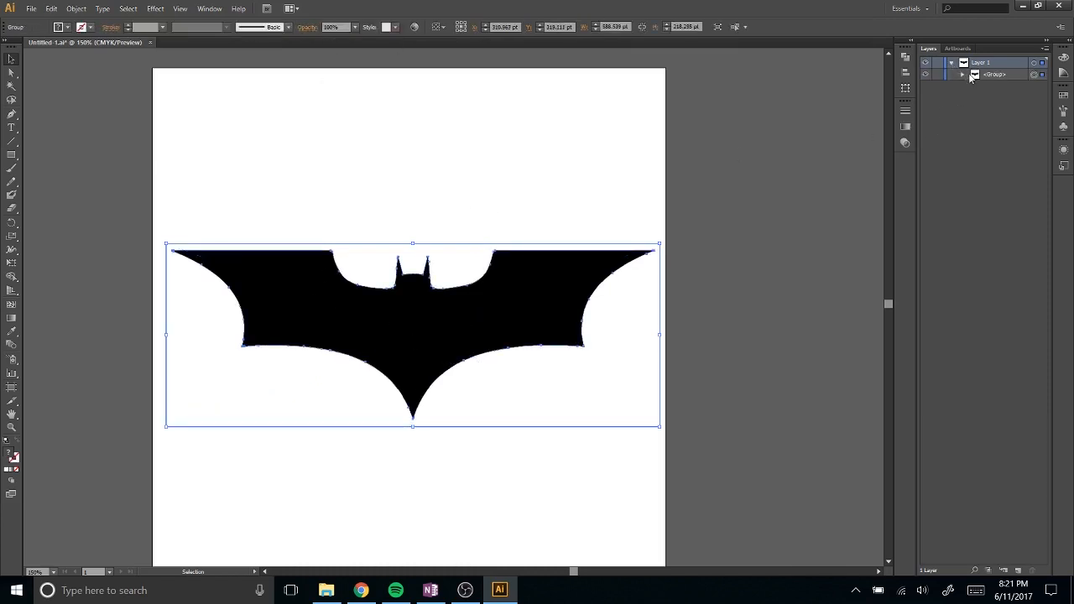
click(965, 74)
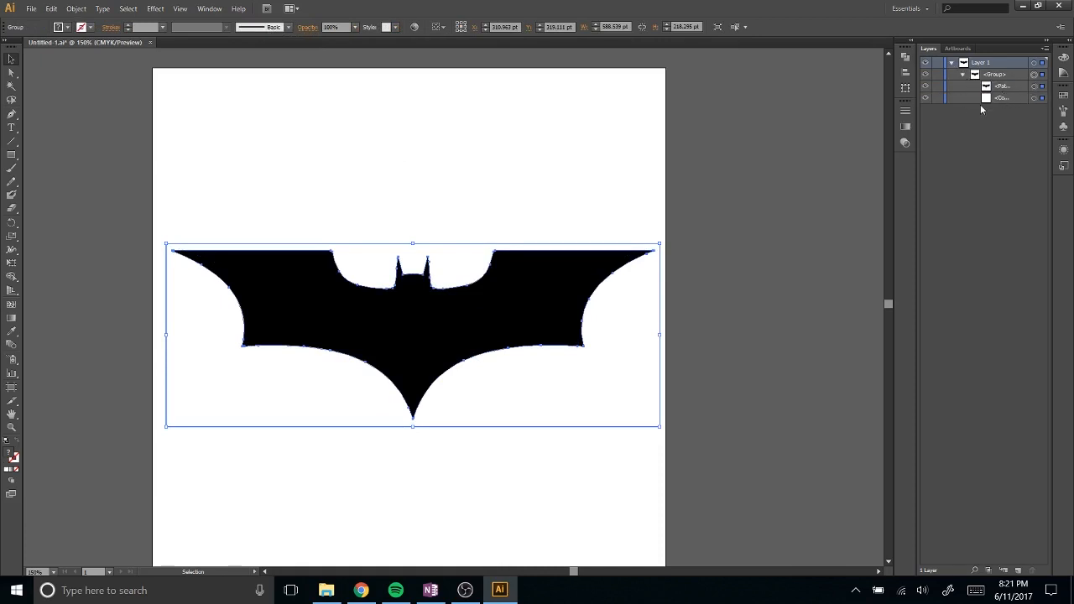
click(74, 10)
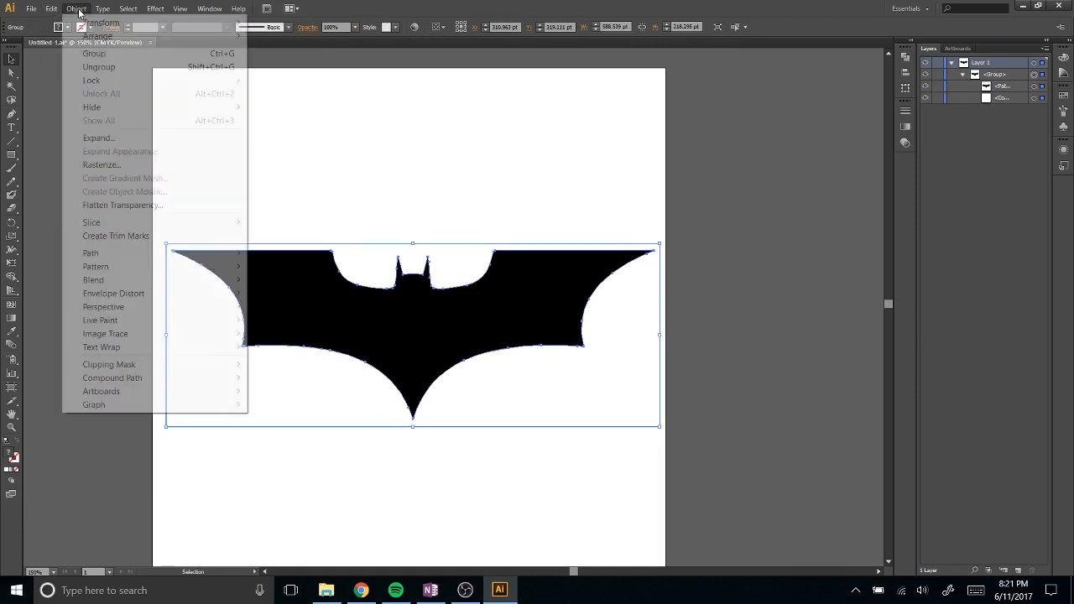
mouse_move(98, 67)
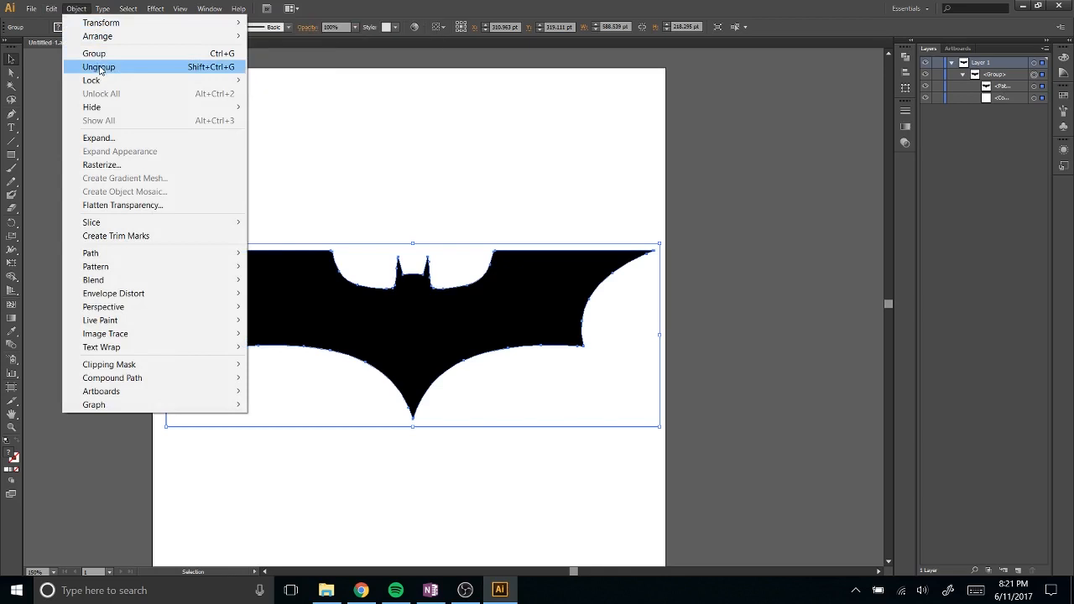
mouse_move(109, 24)
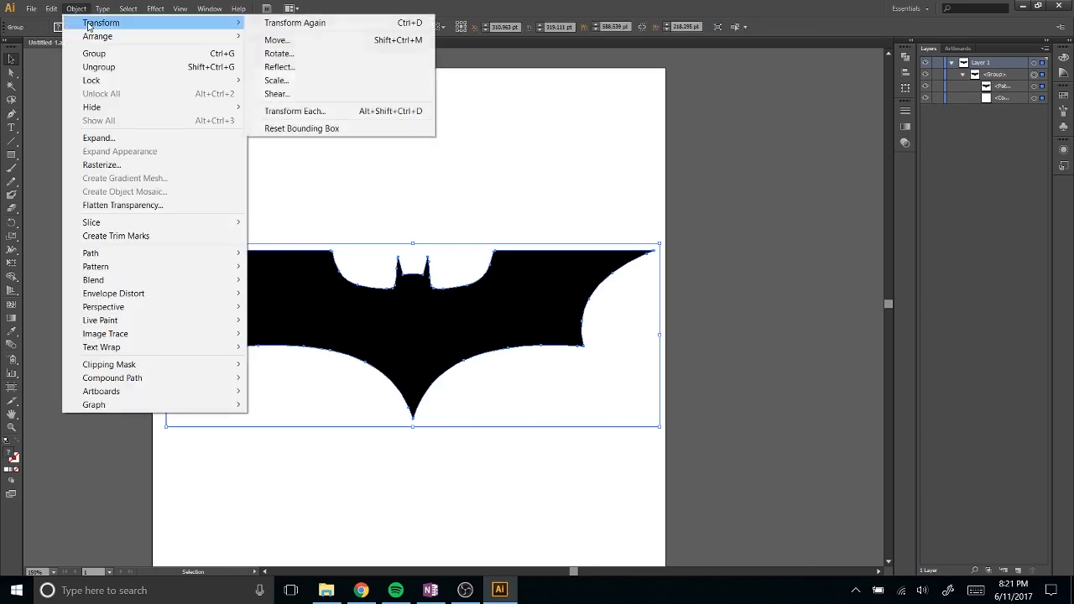
- Ungroup the traced shapes via Object > Ungroup and pull the black bat path off its white background
click(104, 66)
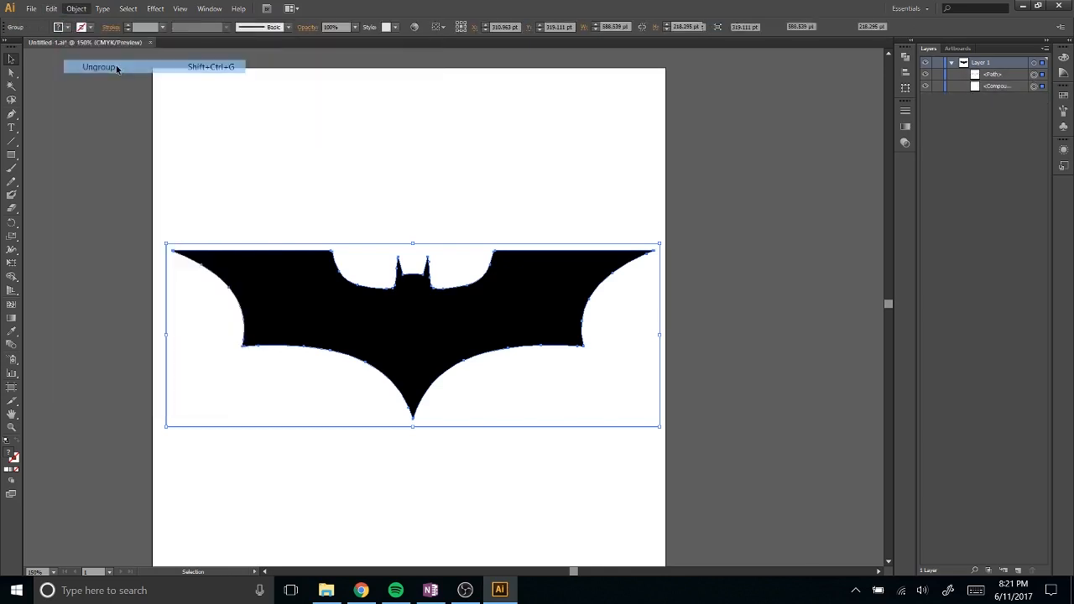
click(97, 67)
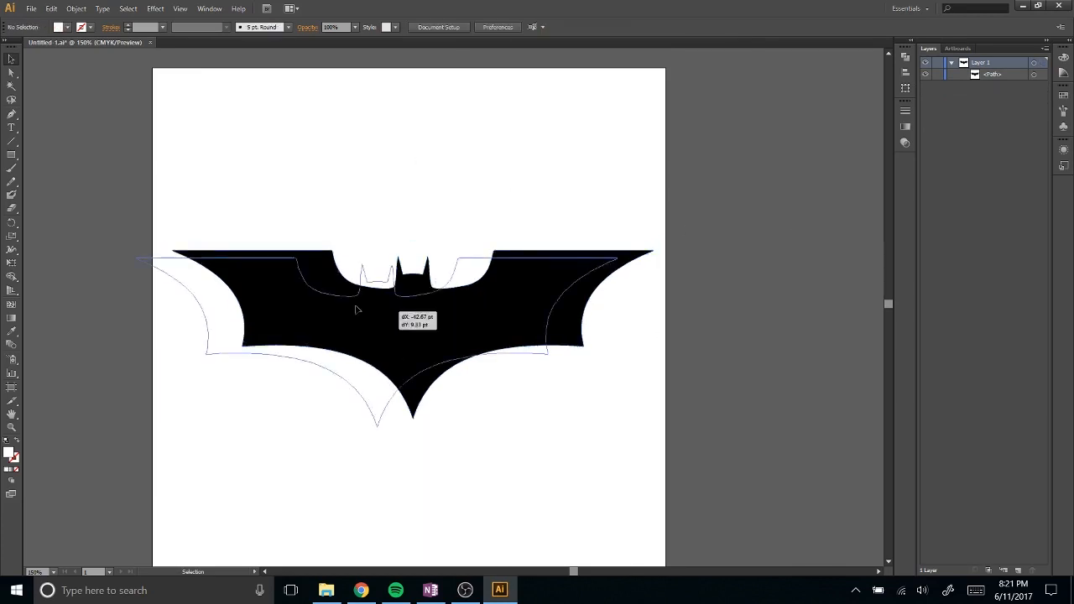
drag(355, 311, 724, 355)
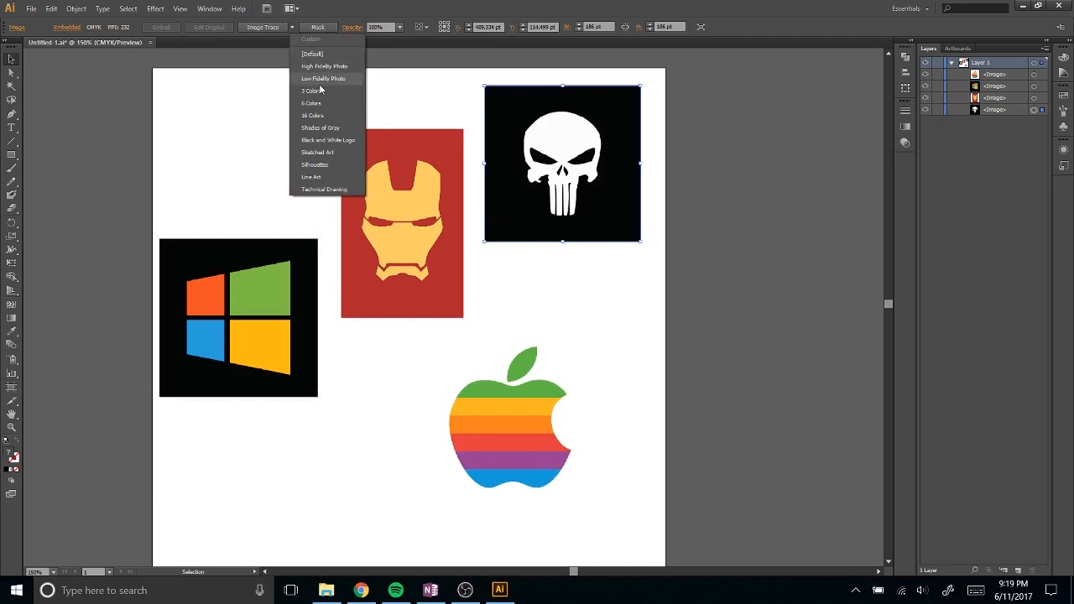
mouse_move(326, 166)
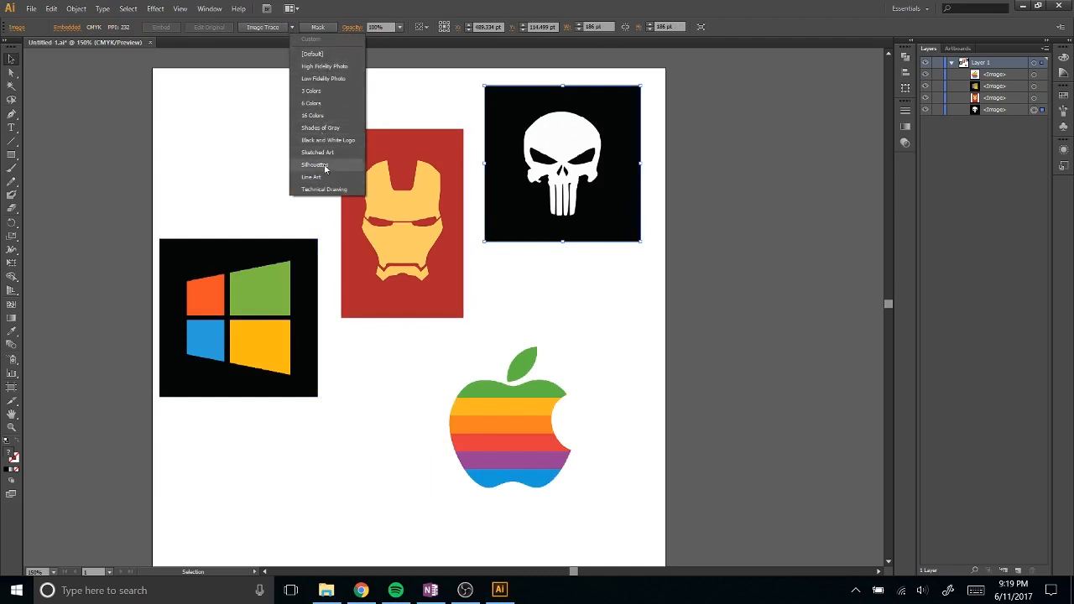
mouse_move(328, 141)
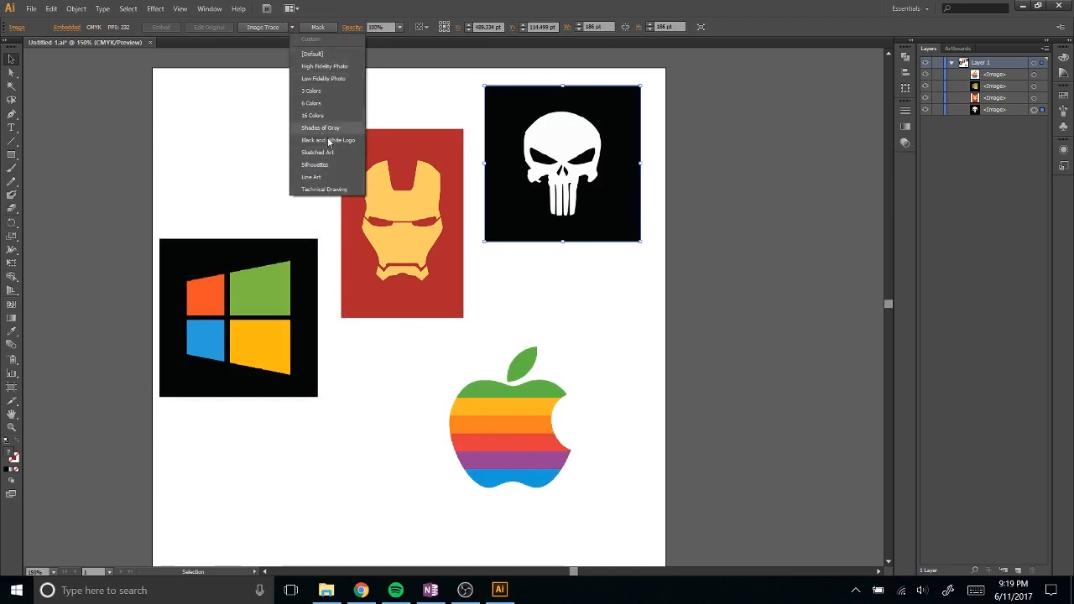
- Trace the Punisher skull image with the Black and White Logo preset
click(325, 139)
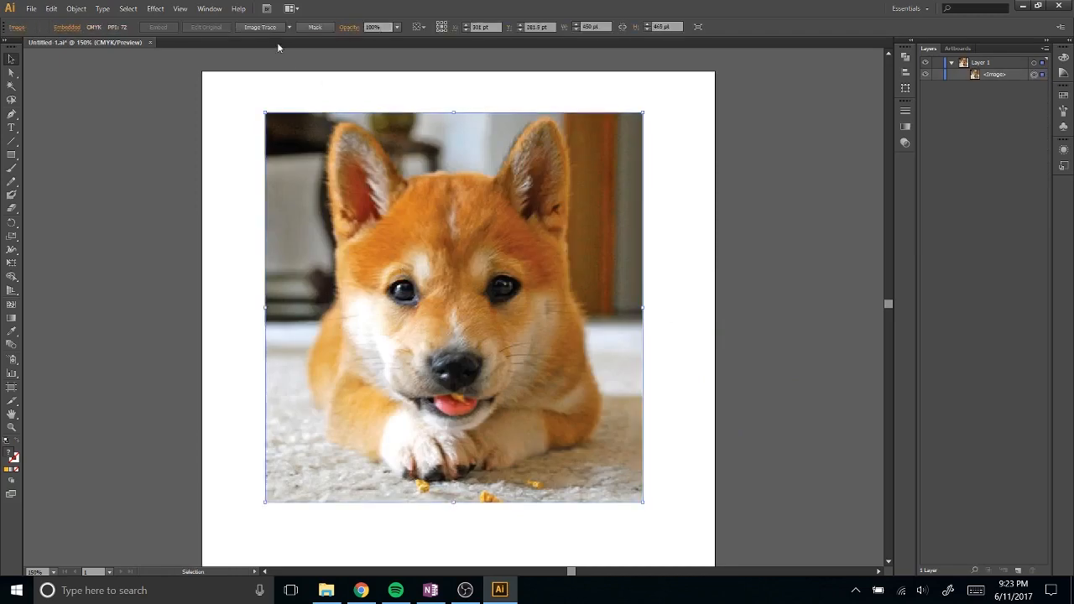
- Trace the shiba inu photo with the High Fidelity Photo preset
click(311, 27)
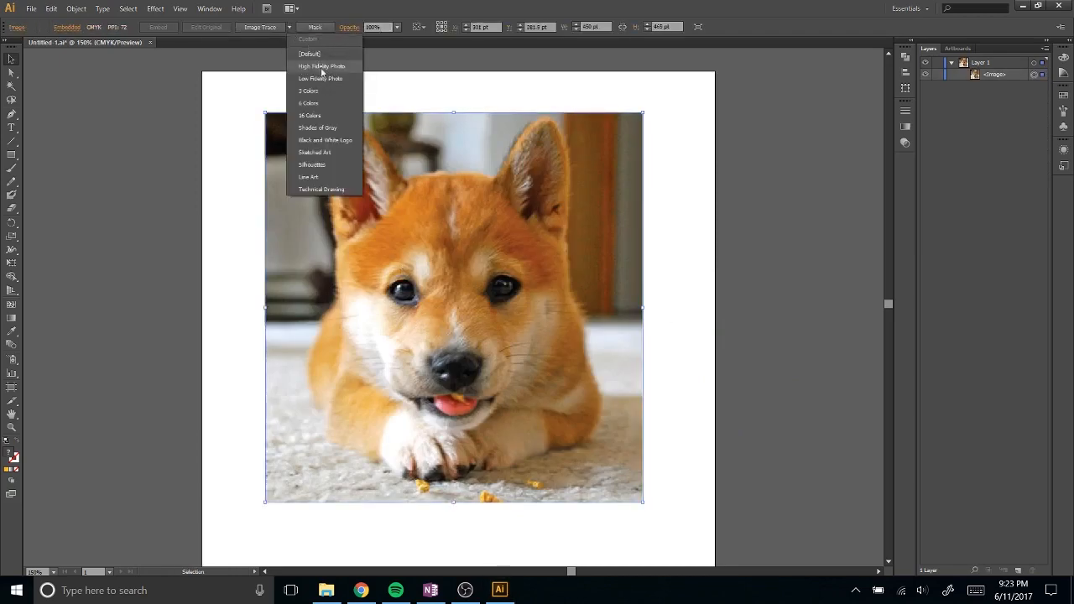
click(319, 65)
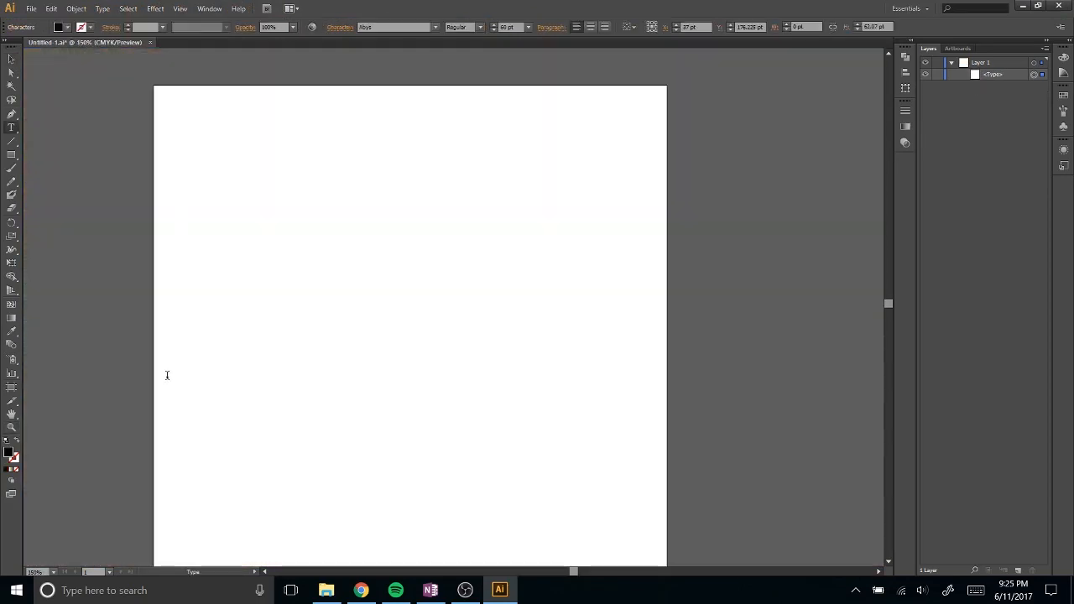
- Add the heading 'THIS IS HOW YOU CAN VECTORIZE' on a blank page
text(THIS IS HOW YOU)
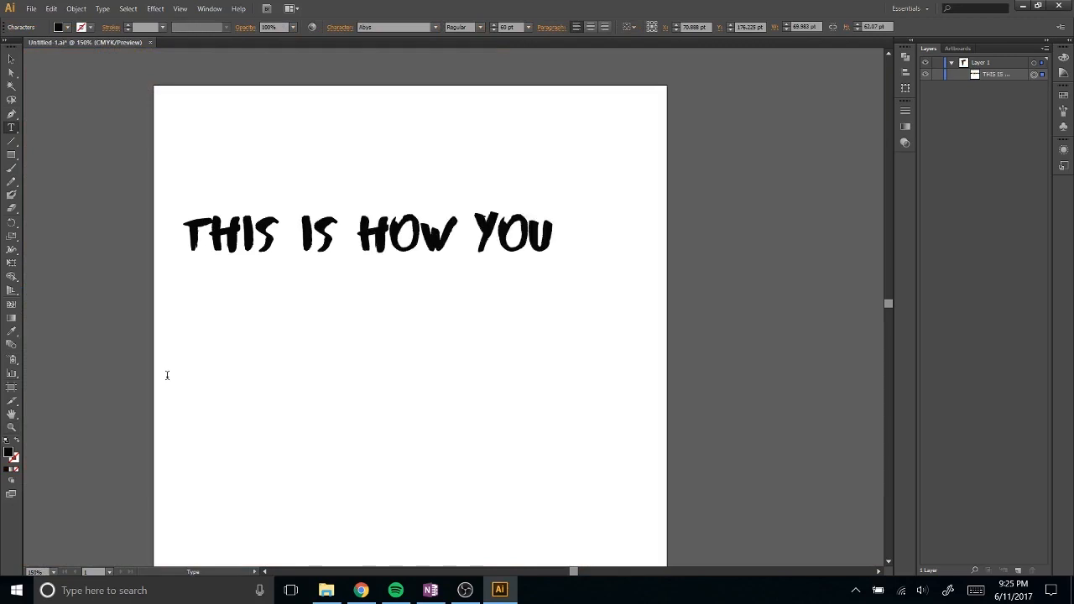
text(CAN VECTORIZE)
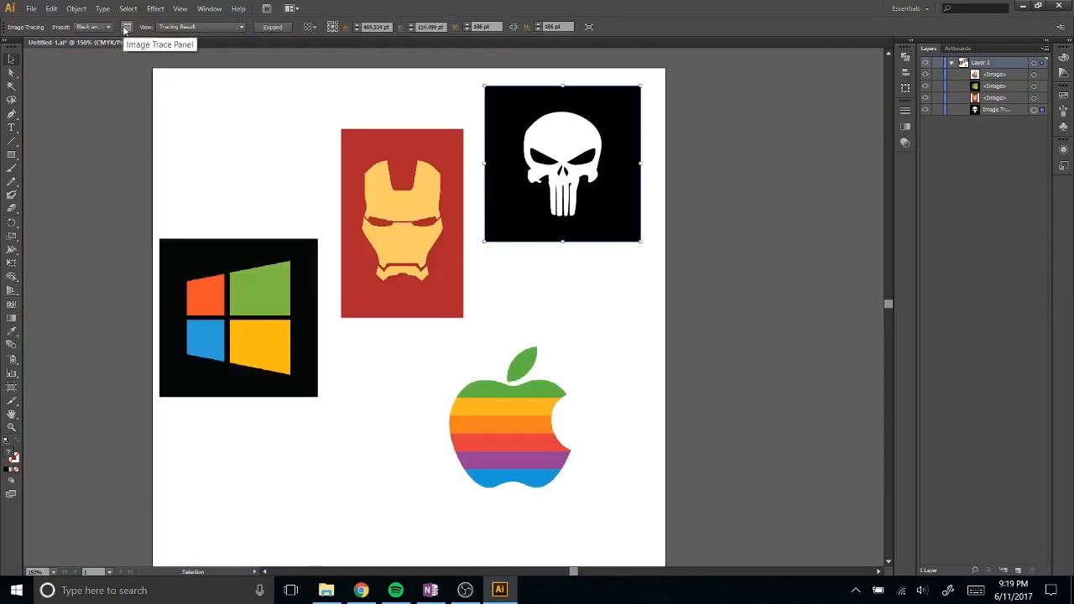
- In the Image Trace panel, give the skull a black-and-white preset and expand the Advanced options
click(128, 27)
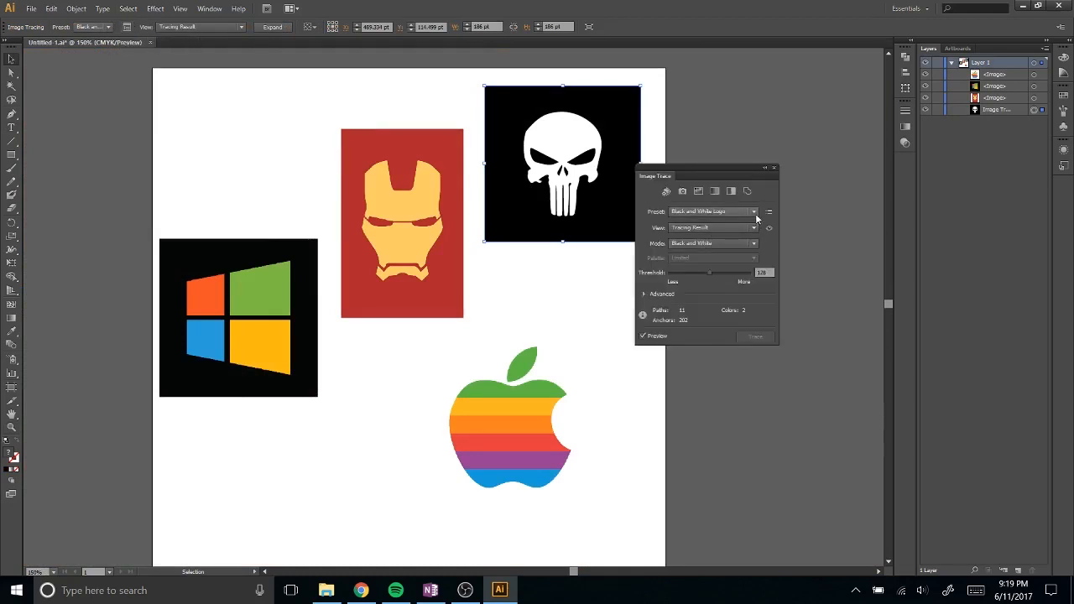
click(751, 211)
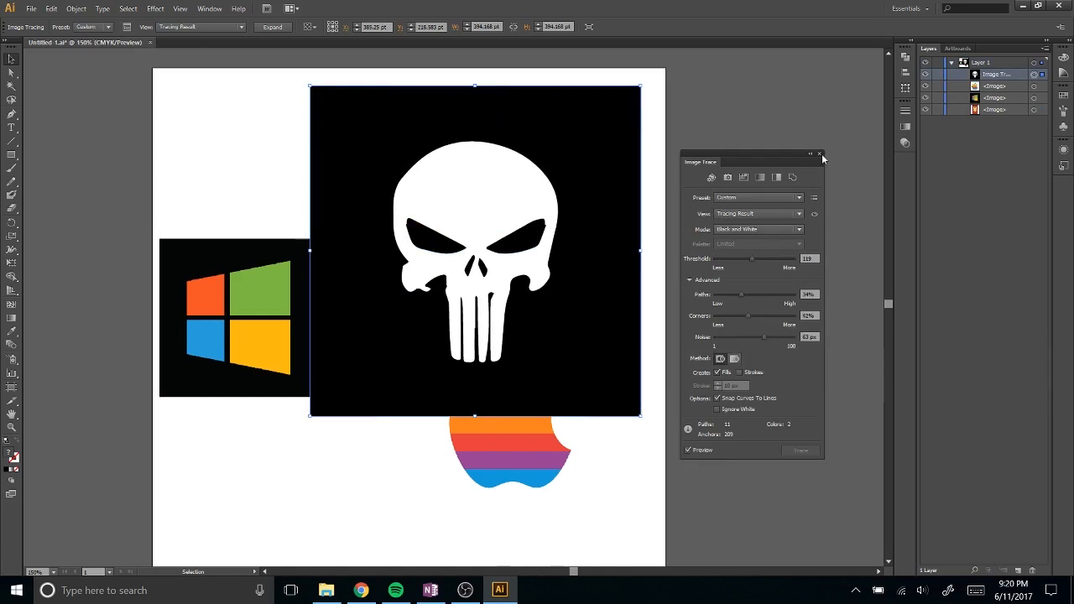
click(819, 154)
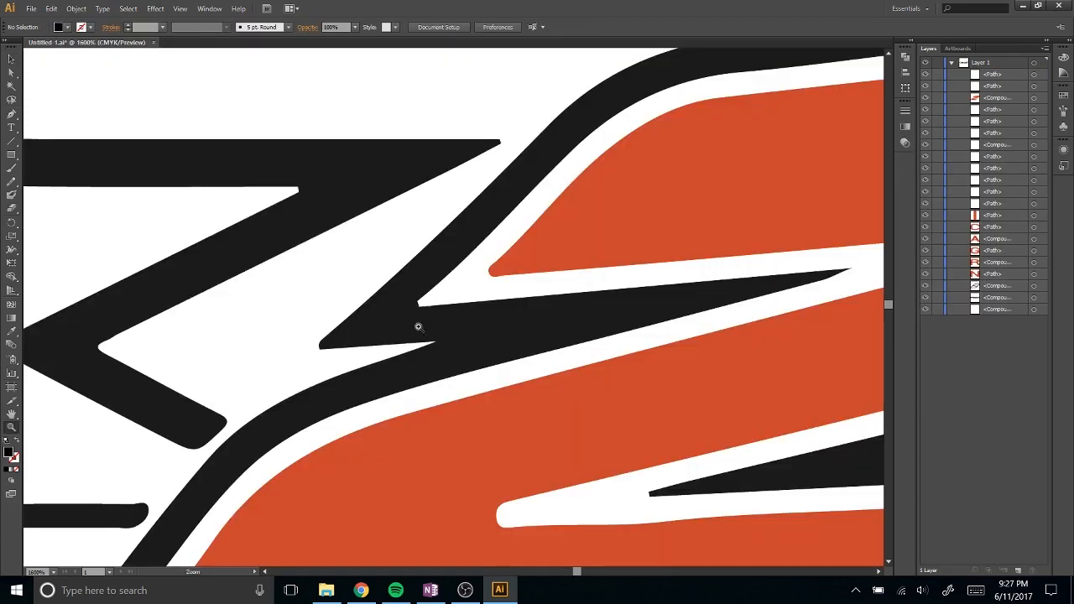
- Sharpen stray anchor points on the traced logo's black spike and white notch, then start a fresh document
drag(420, 327, 178, 271)
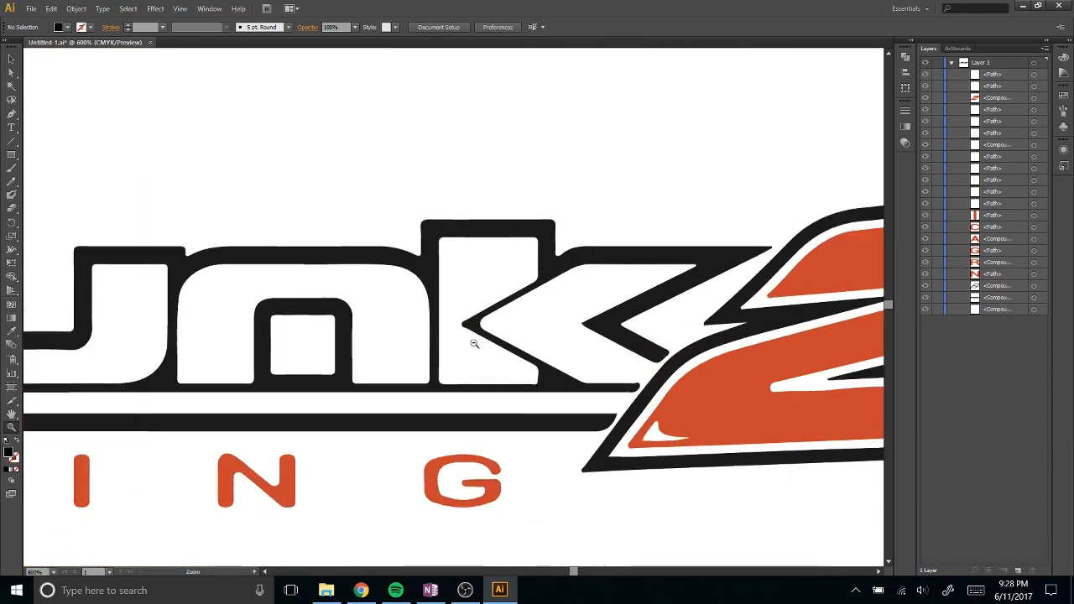
click(474, 344)
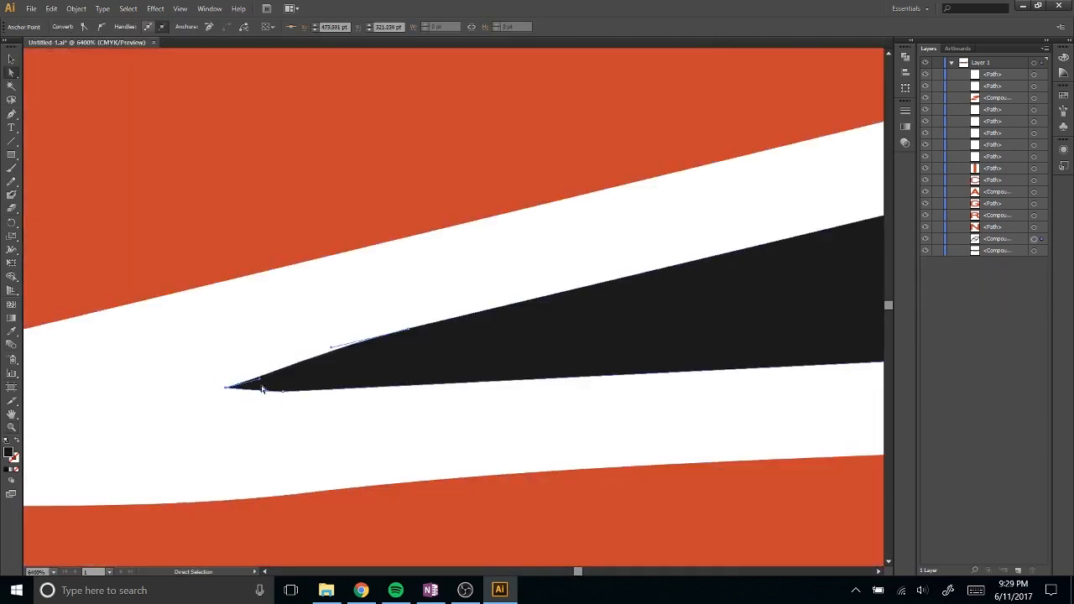
drag(238, 384, 261, 376)
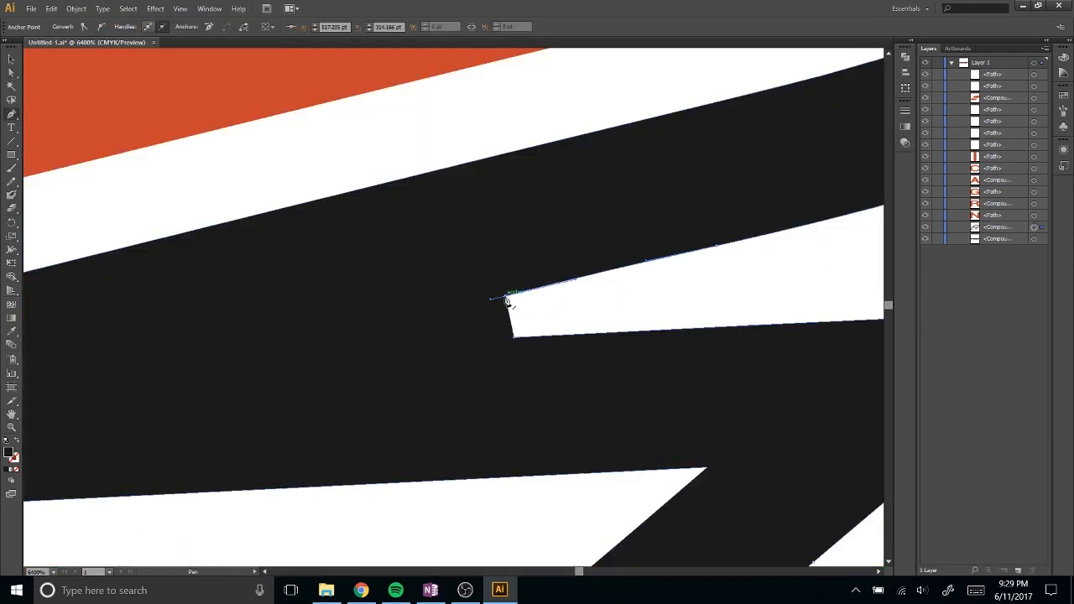
drag(510, 294, 351, 337)
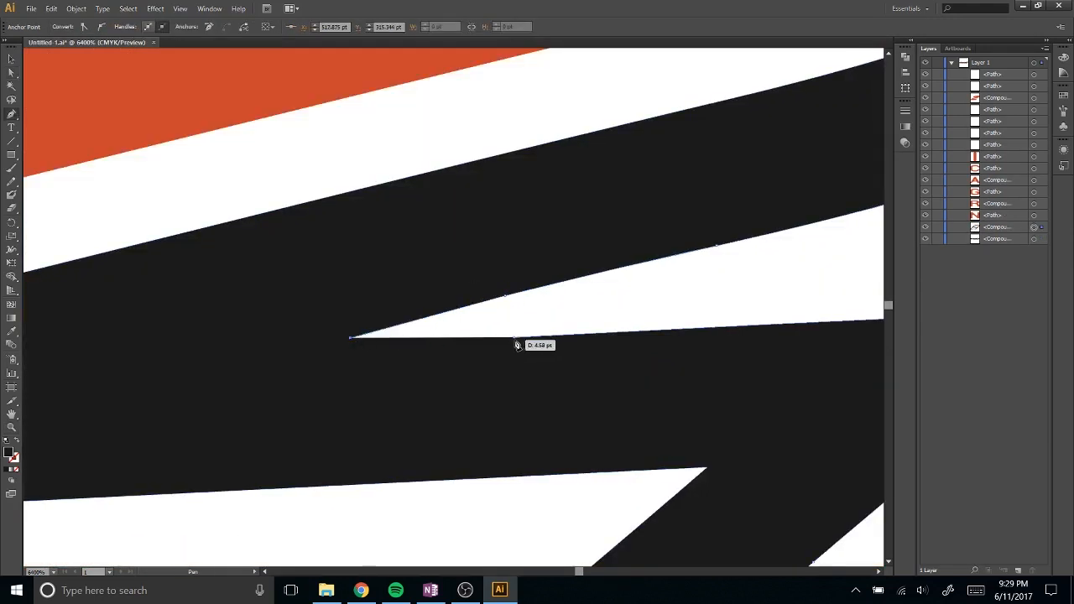
click(904, 59)
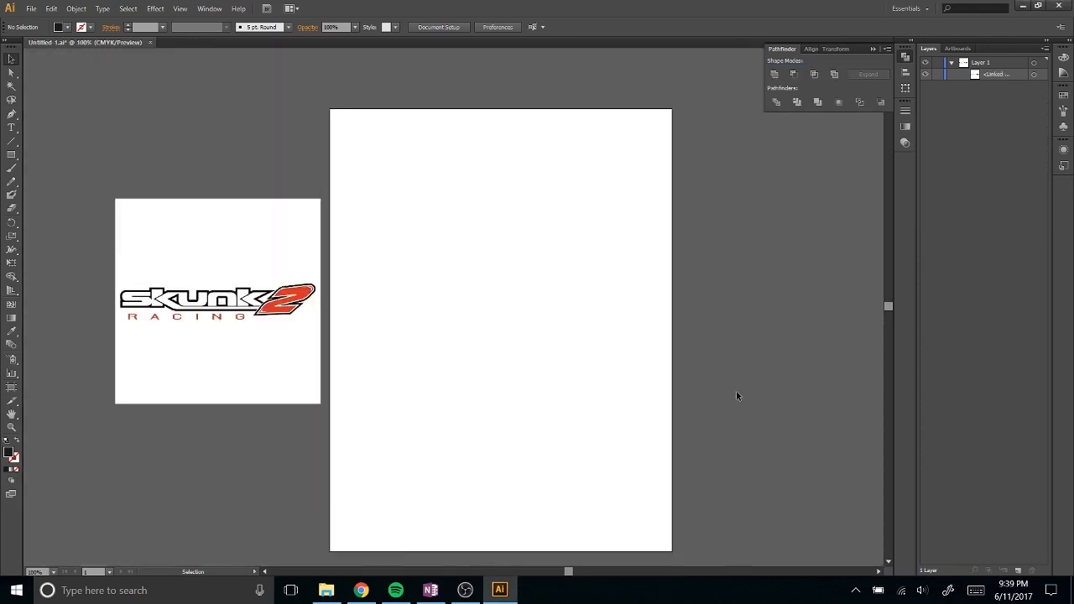
- Place the Skunk2 logo onto the artboard and enlarge it
click(218, 301)
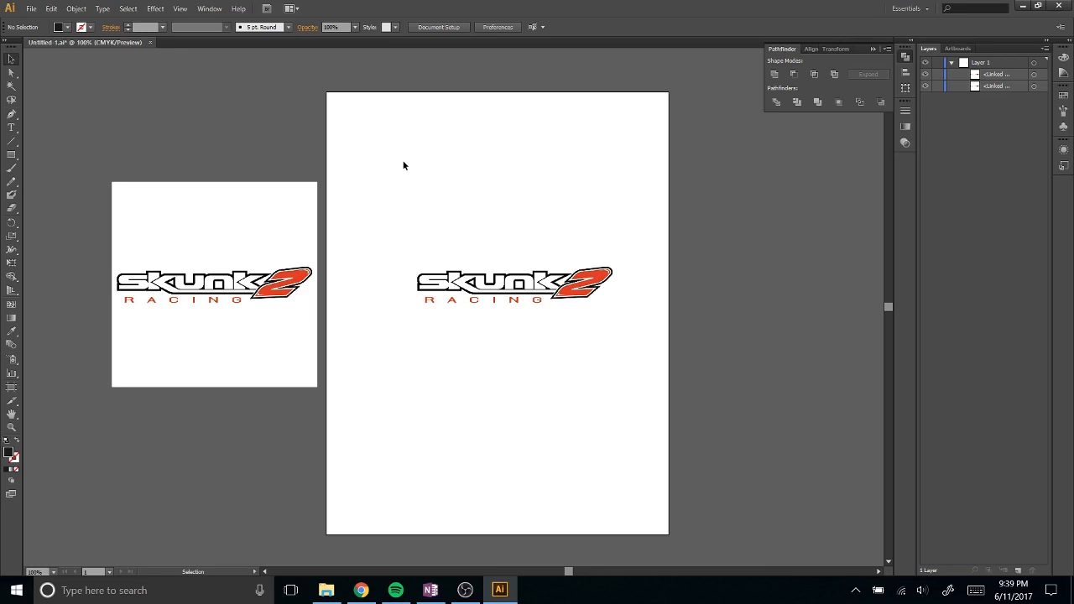
click(513, 284)
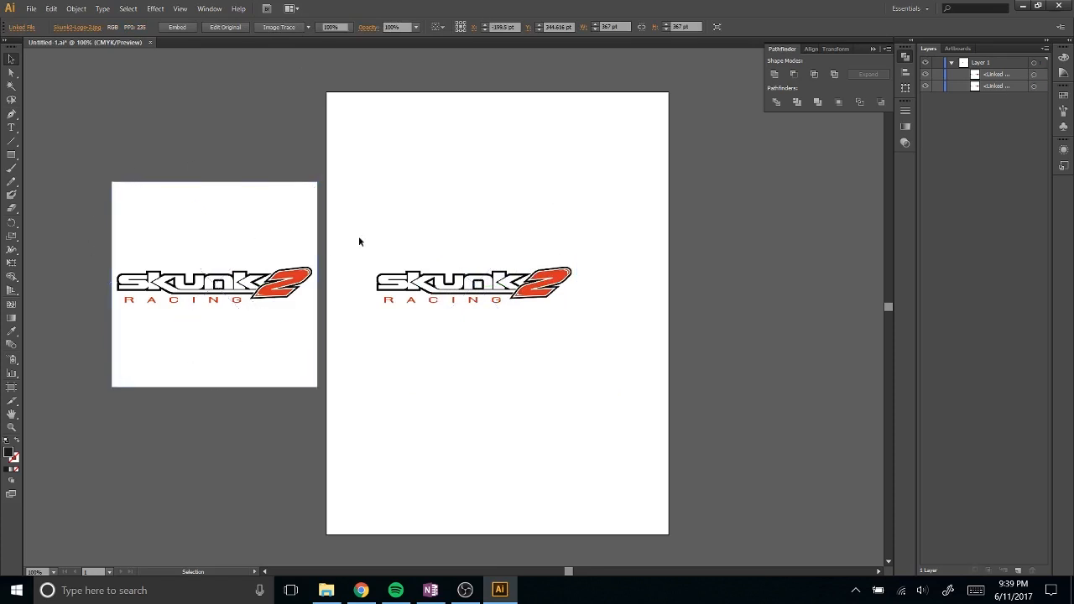
click(473, 284)
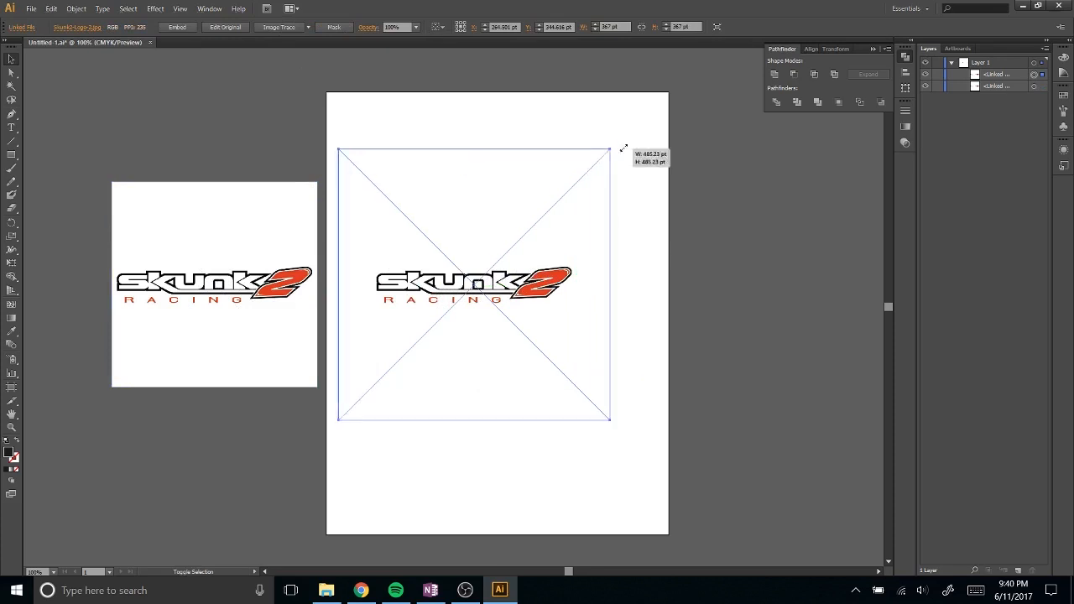
- Trace the Skunk2 logo with the 3 Colors Image Trace preset
click(312, 27)
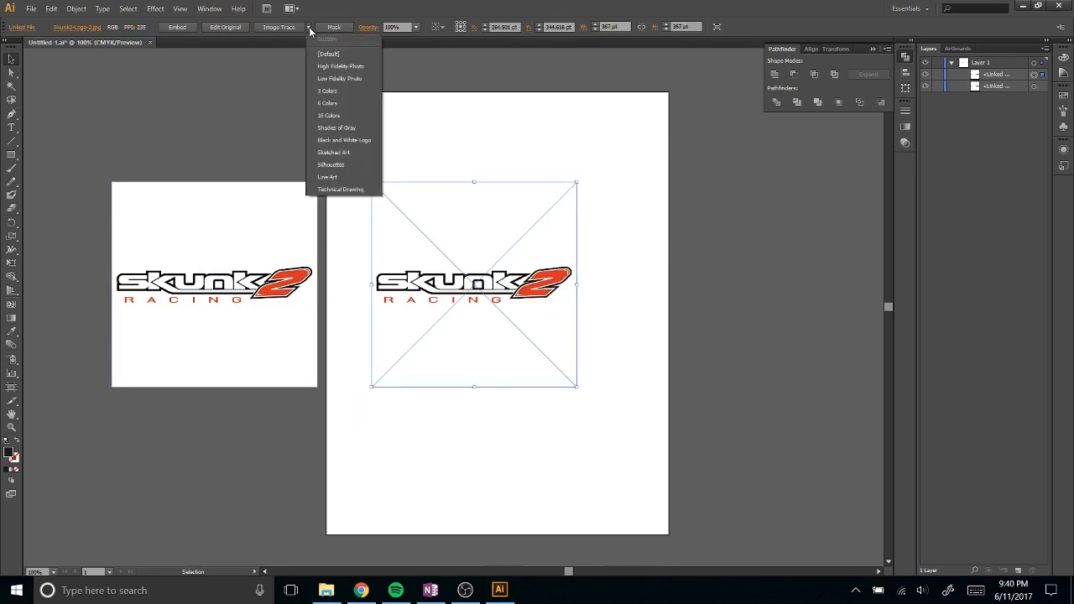
mouse_move(351, 96)
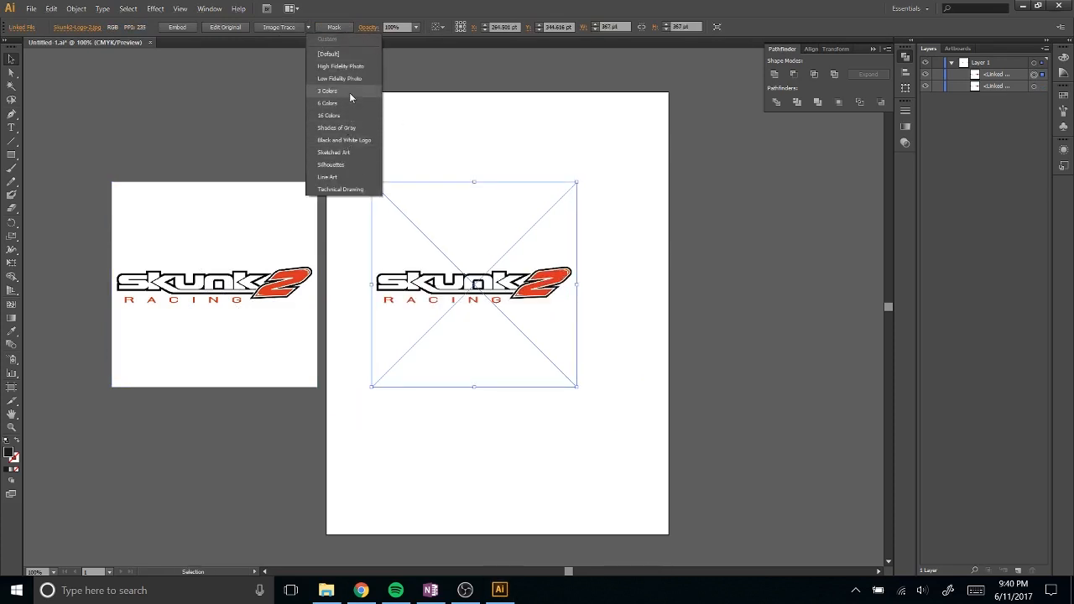
click(334, 91)
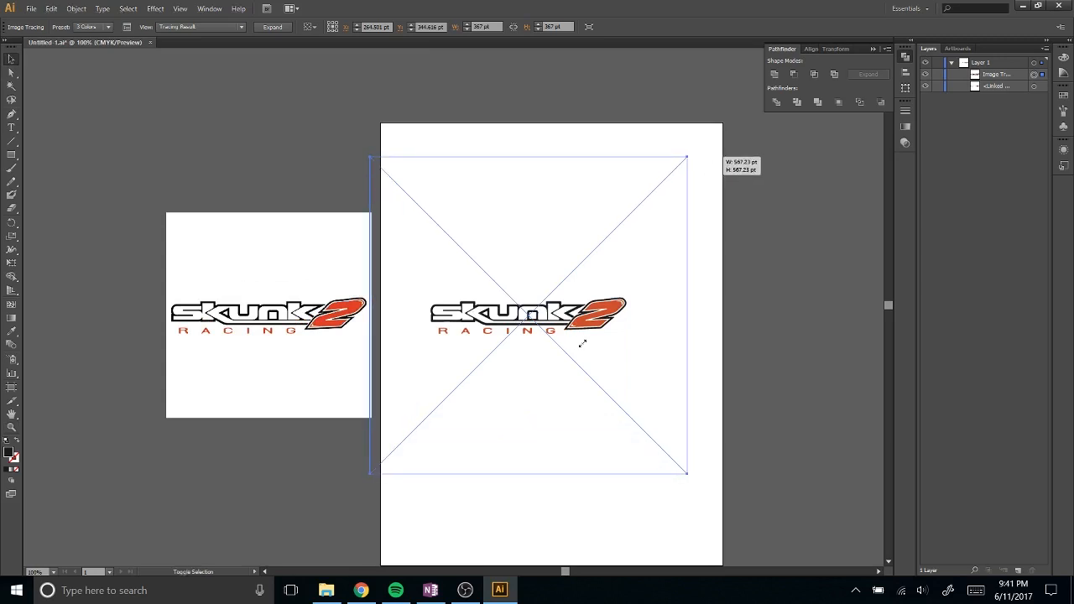
- Start the colour Image Trace on the enlarged Skunk2 logo
click(271, 27)
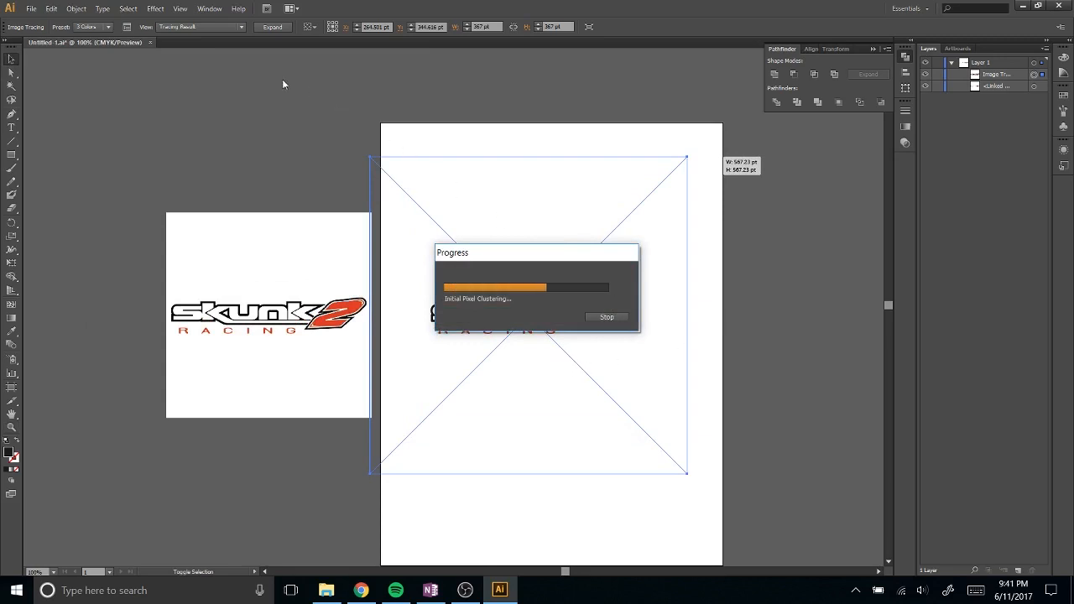
mouse_move(126, 30)
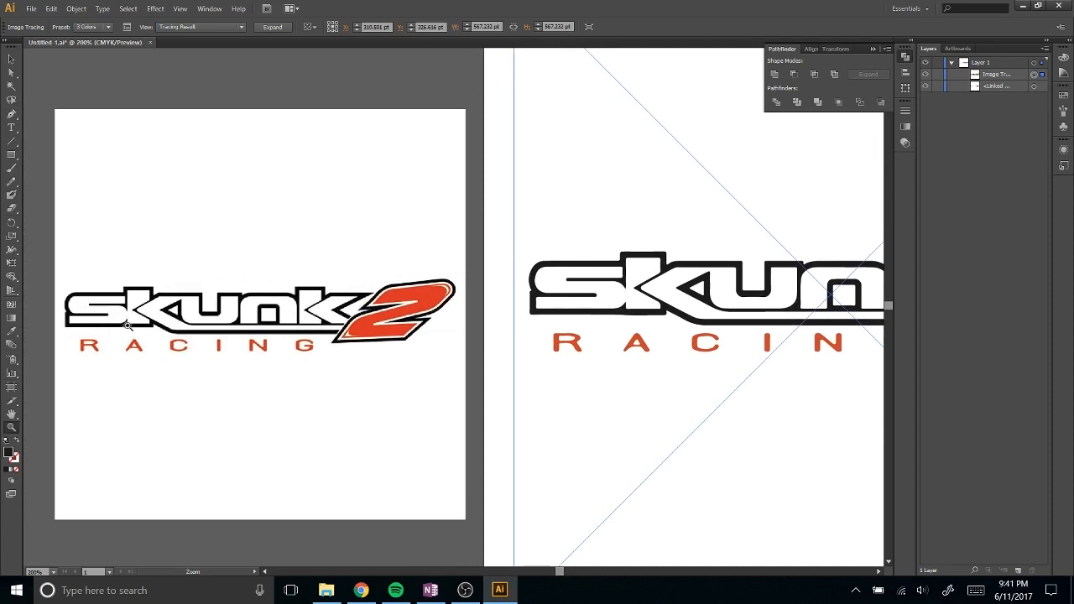
mouse_move(124, 327)
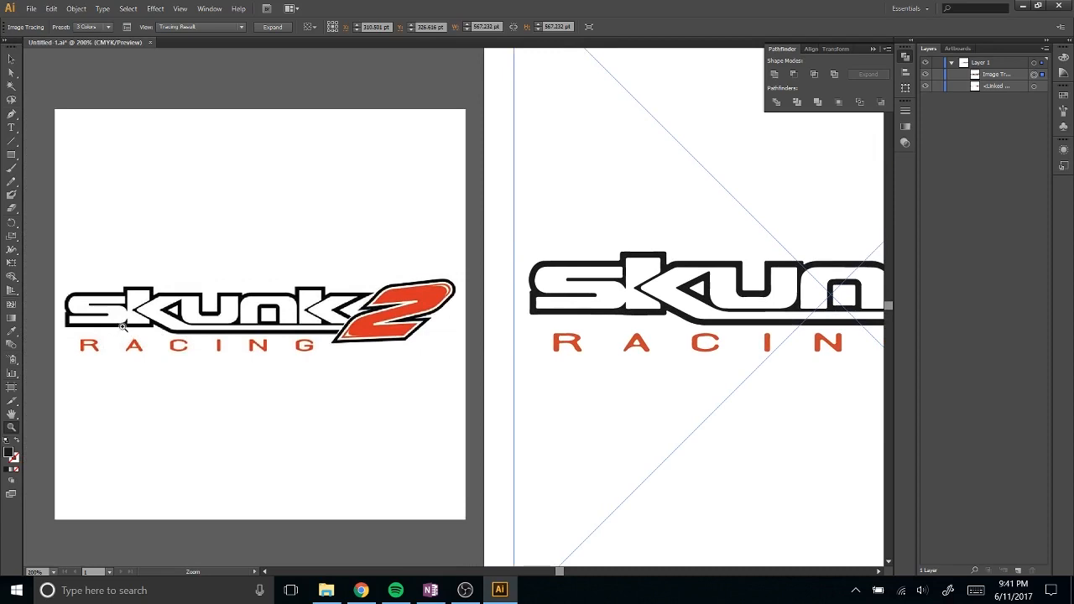
mouse_move(199, 348)
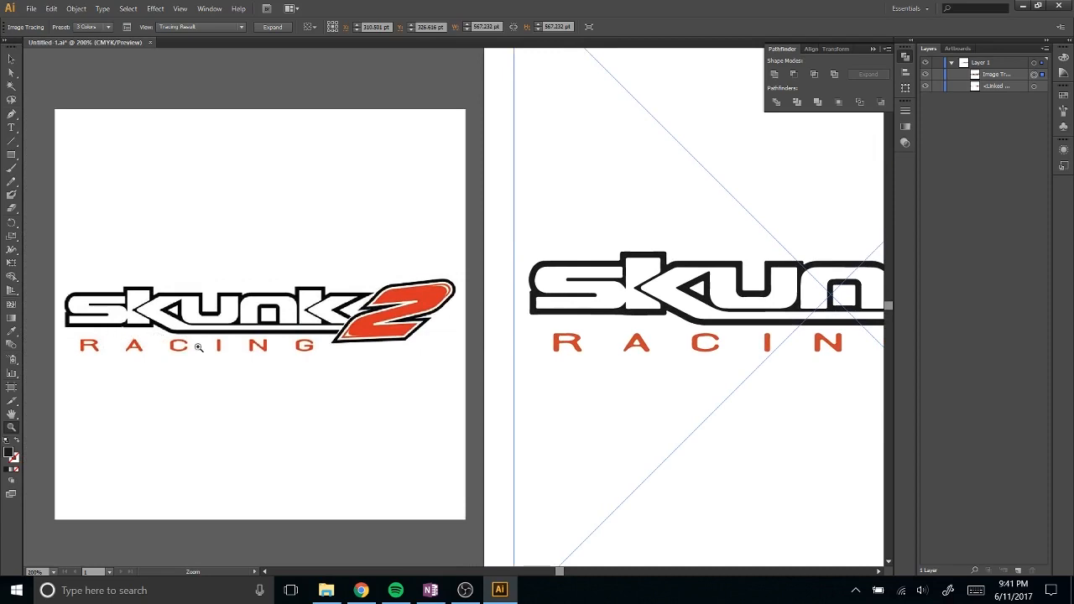
mouse_move(627, 314)
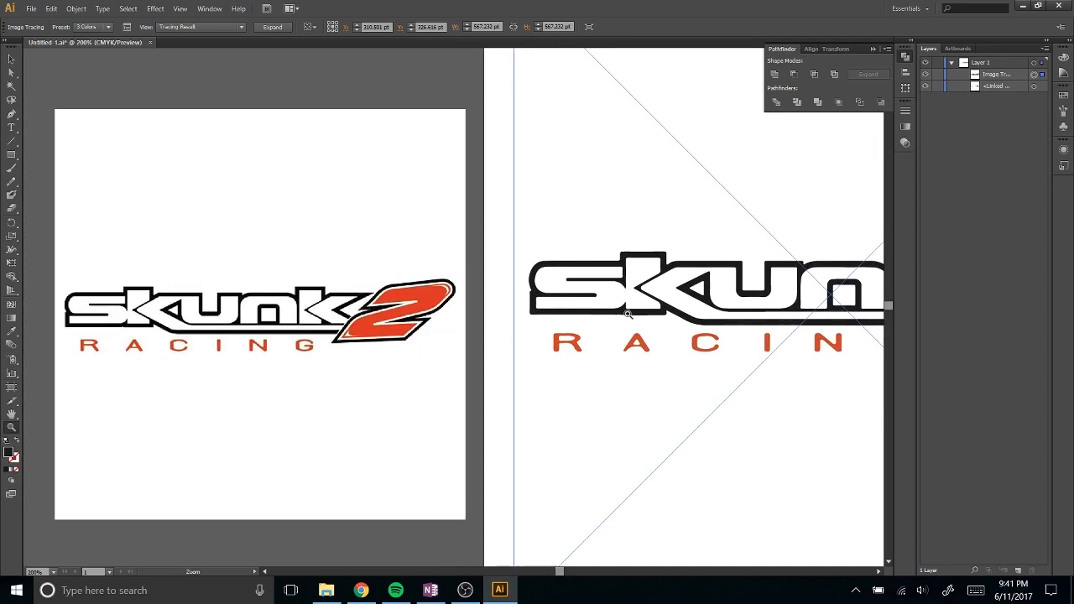
mouse_move(631, 330)
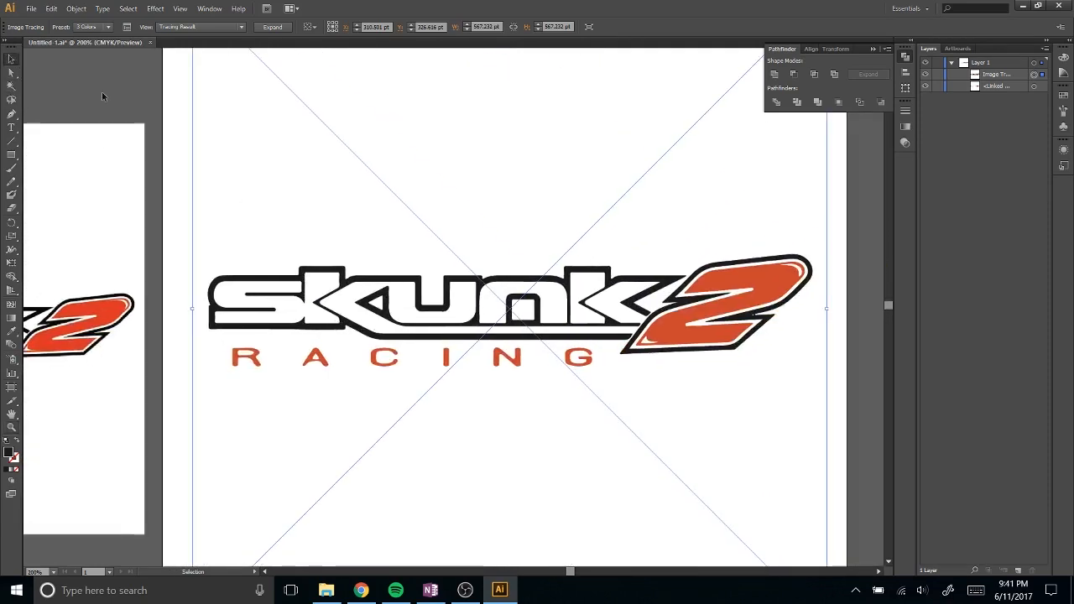
- Refine the Image Trace colour settings so the lettering and orange 2 trace cleanly
click(127, 26)
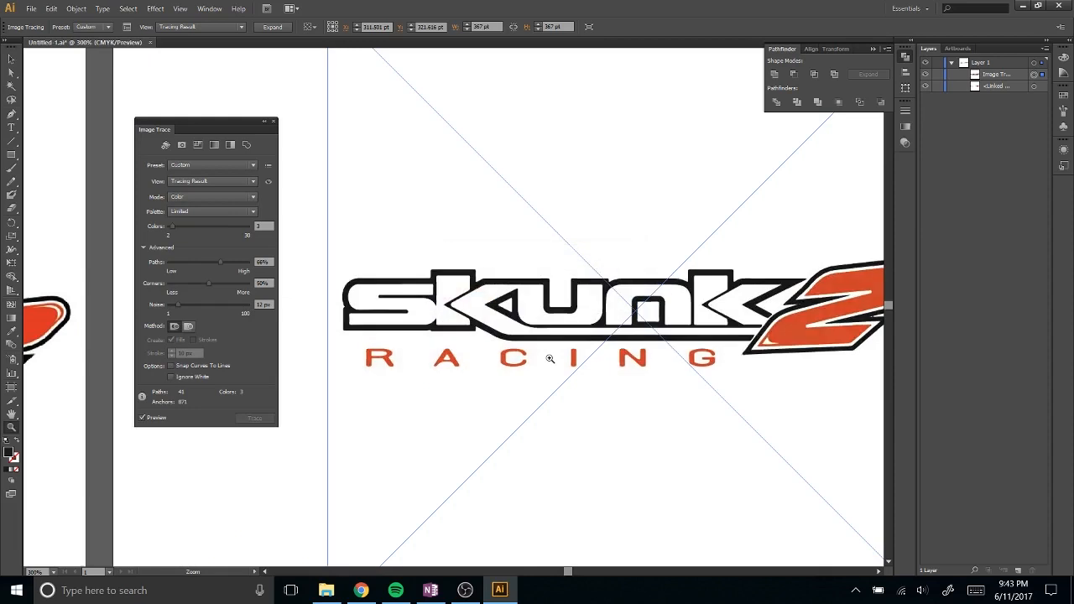
mouse_move(487, 347)
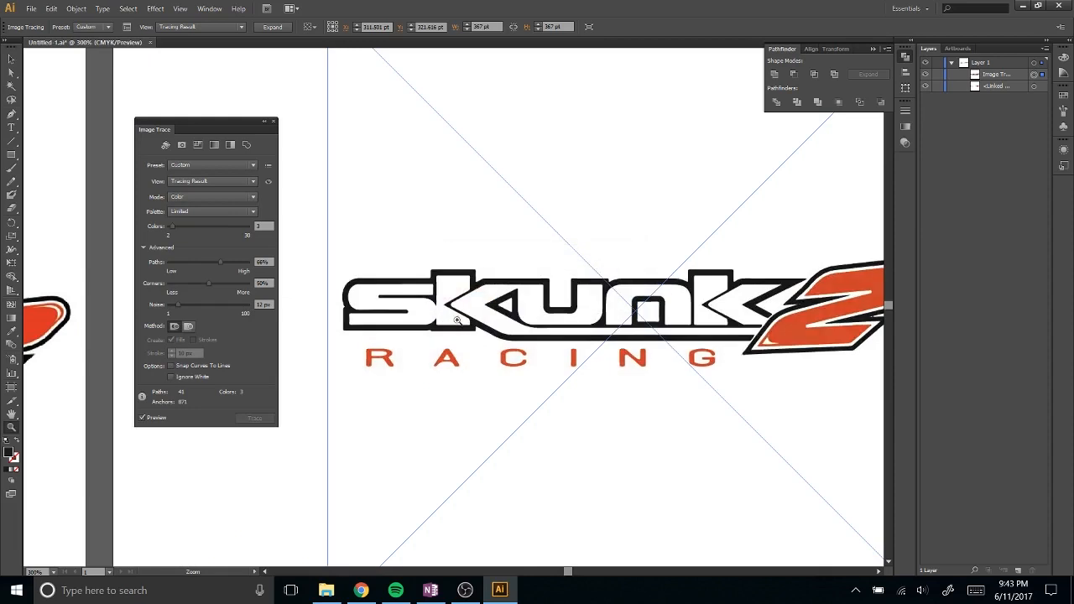
click(460, 322)
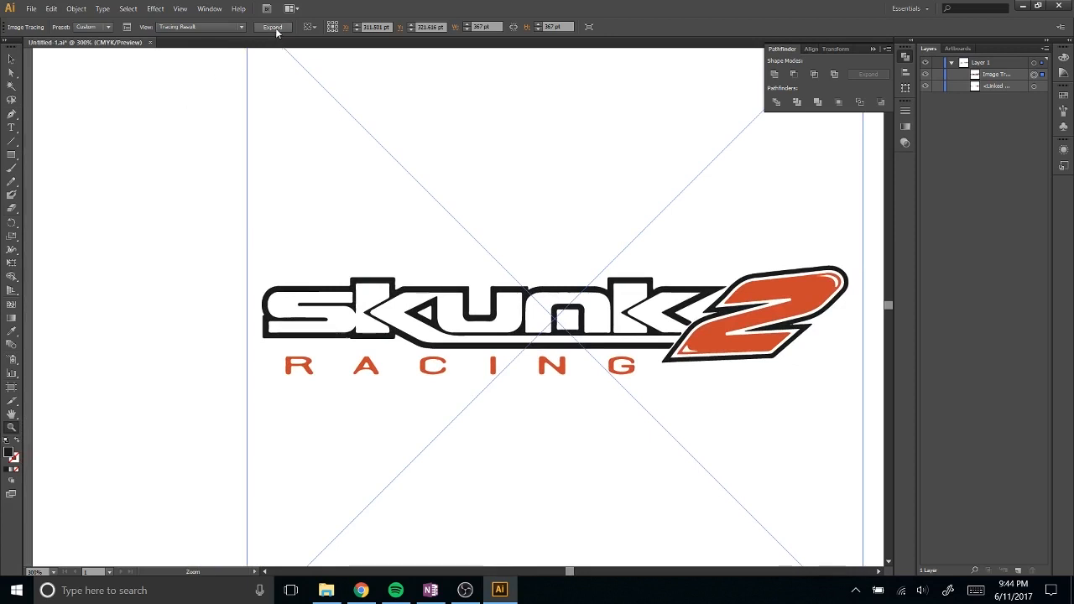
- Expand the trace into paths and delete a white background shape around the lettering
click(274, 27)
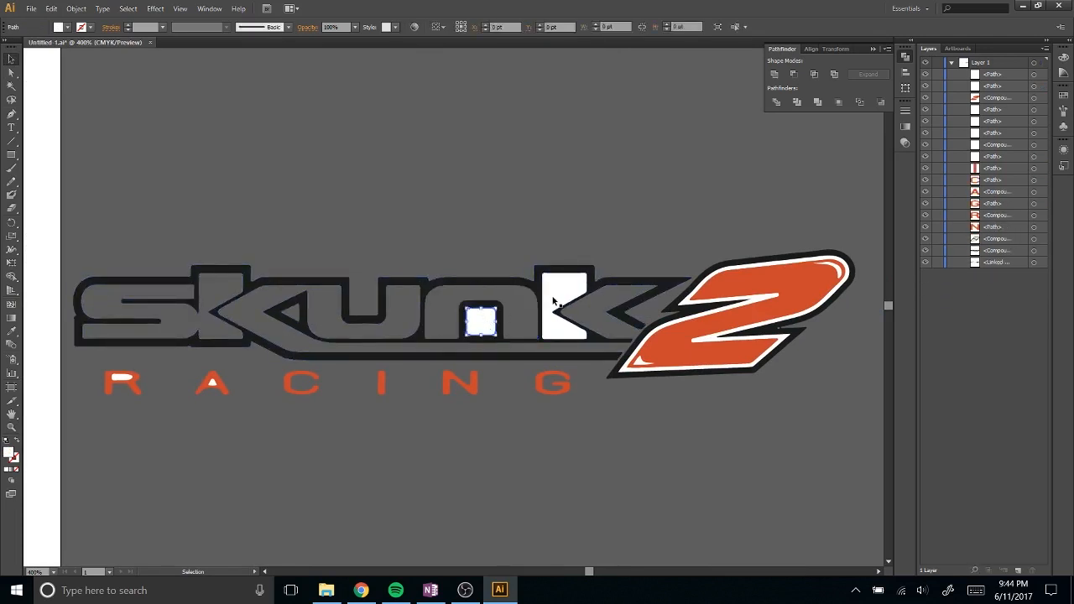
click(721, 310)
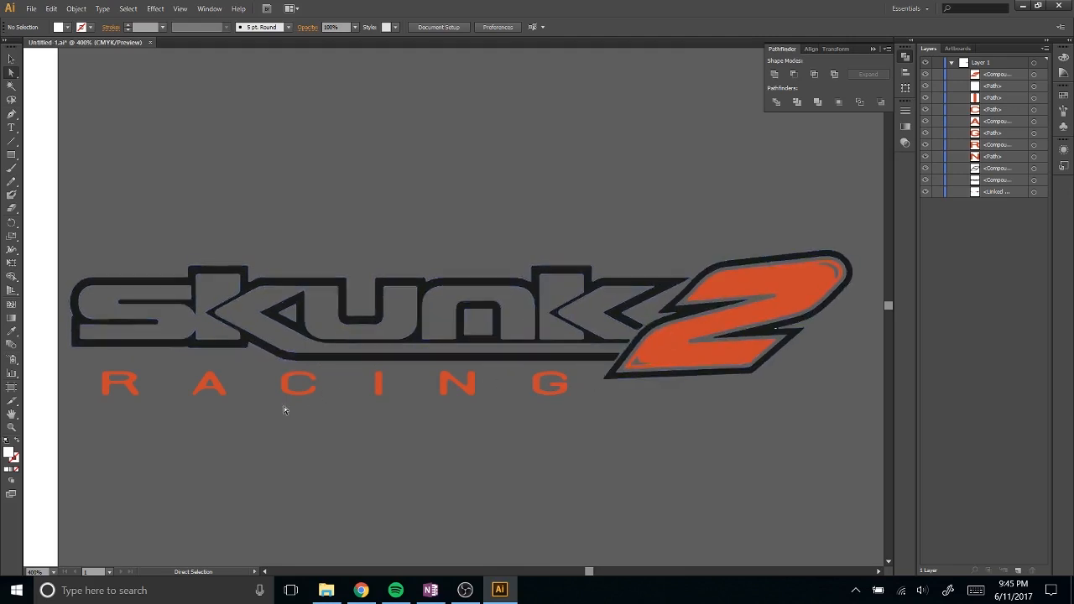
mouse_move(514, 375)
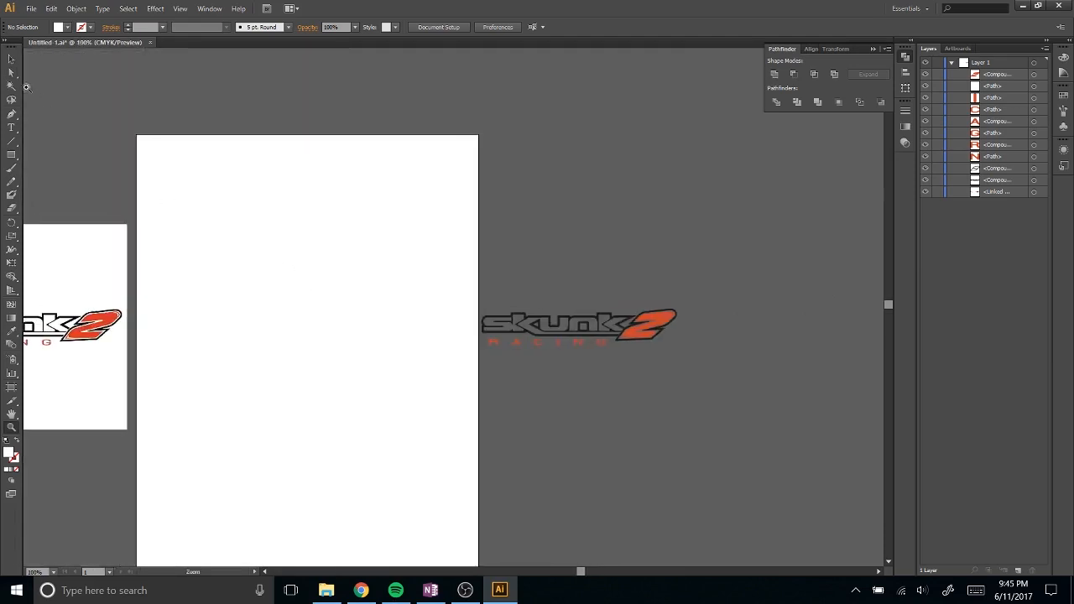
- Add the text RACING in a chosen font beneath the logo and give it a red colour
drag(579, 325, 316, 322)
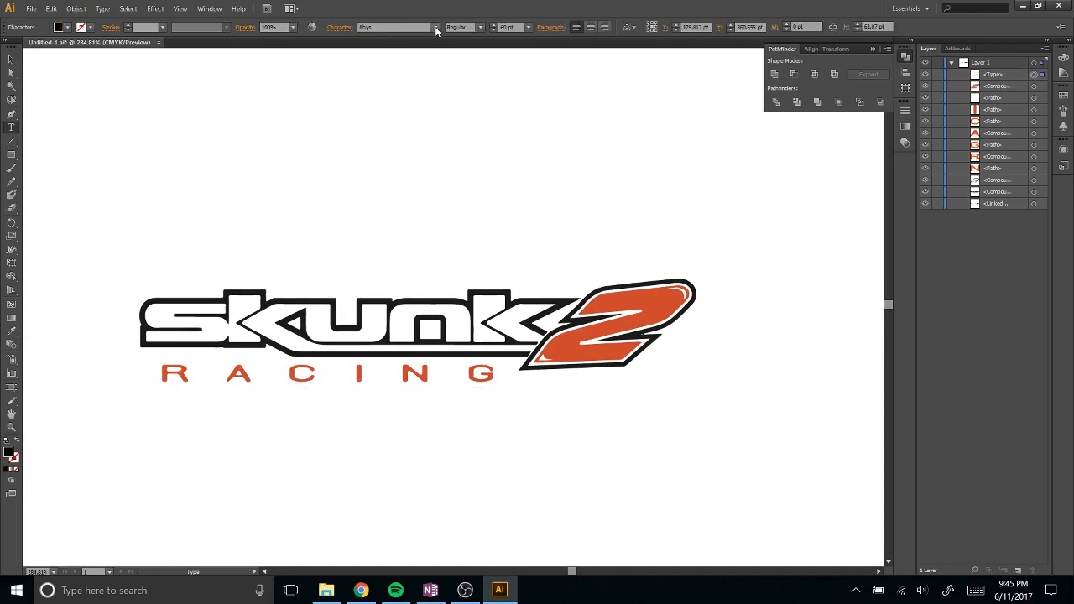
click(433, 26)
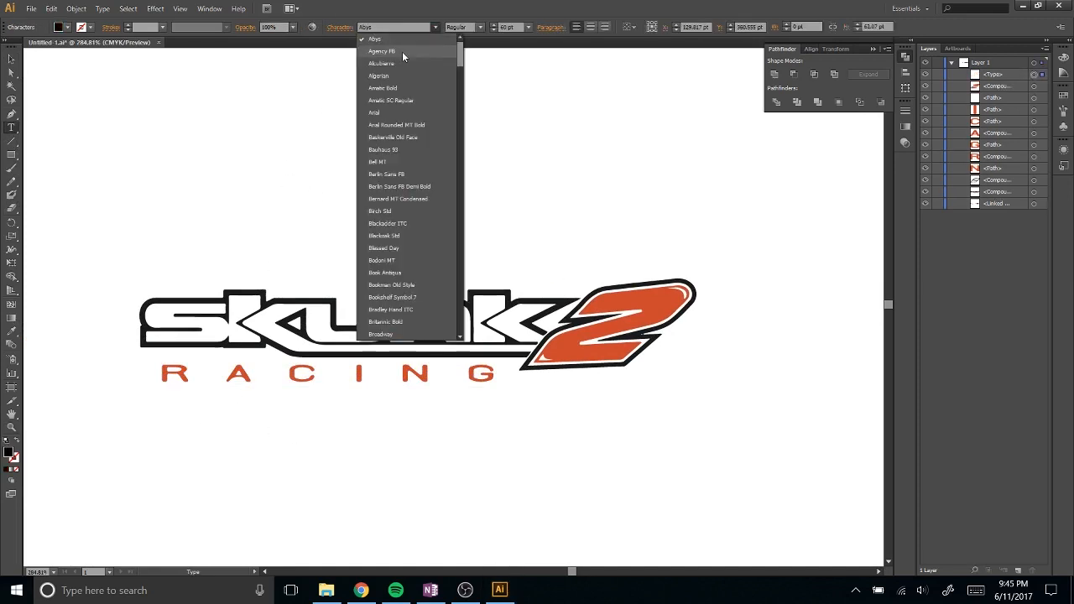
click(386, 113)
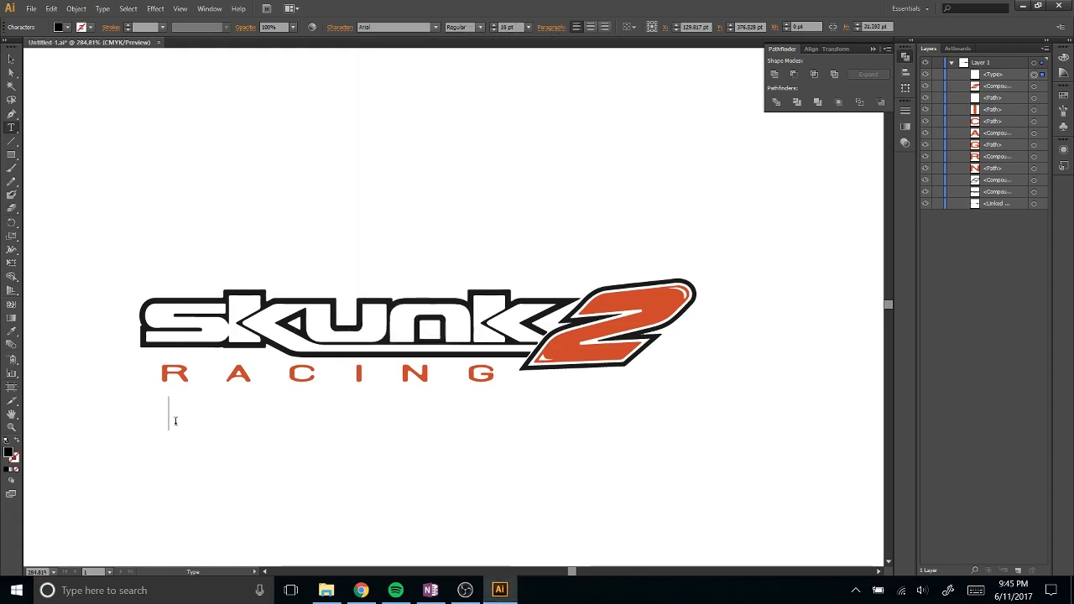
text(RACING)
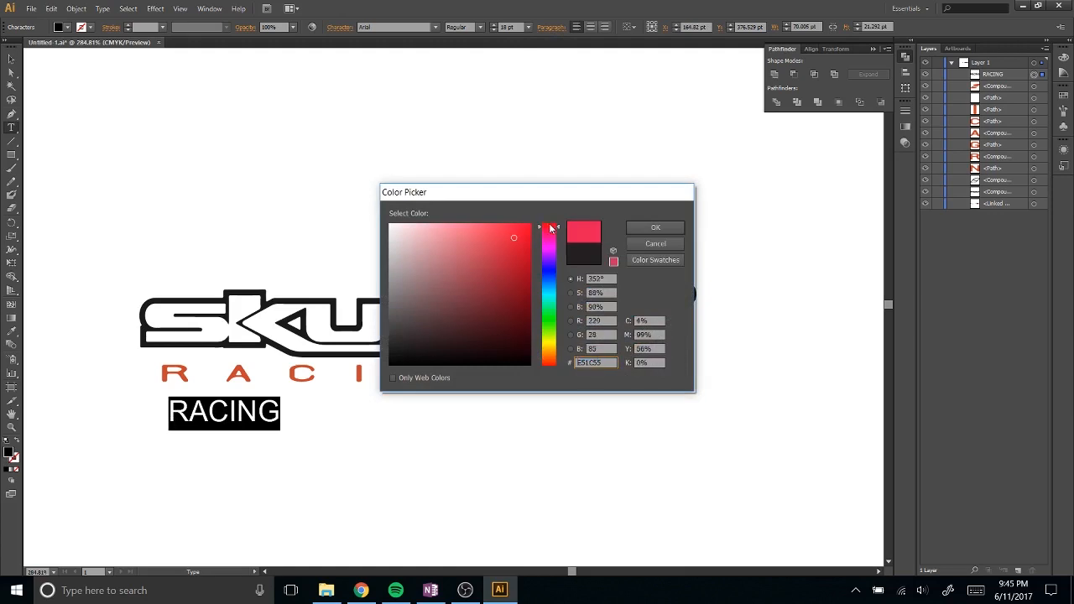
click(655, 228)
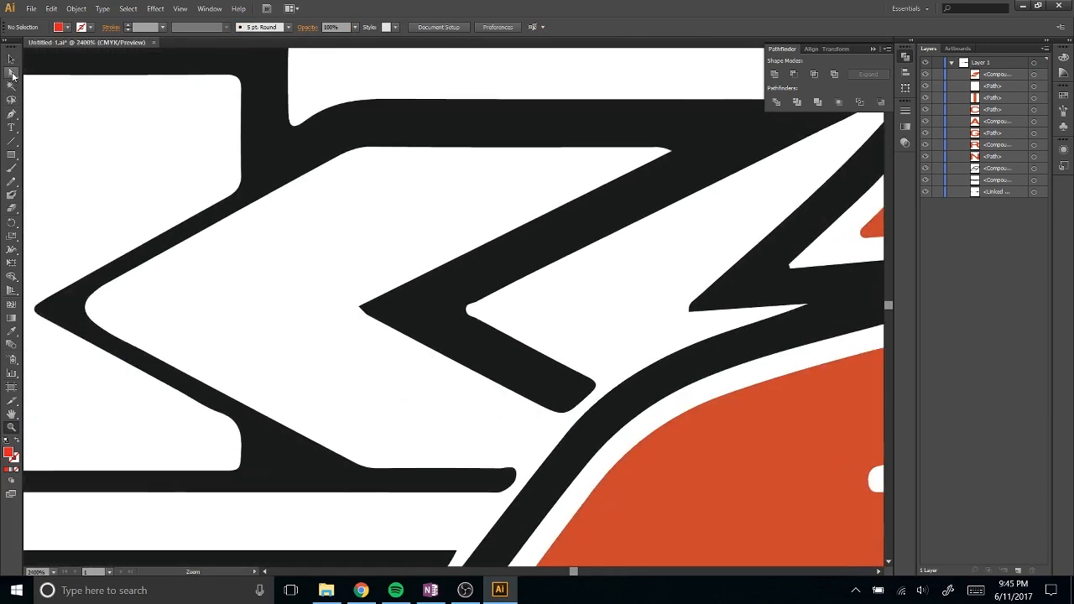
mouse_move(10, 114)
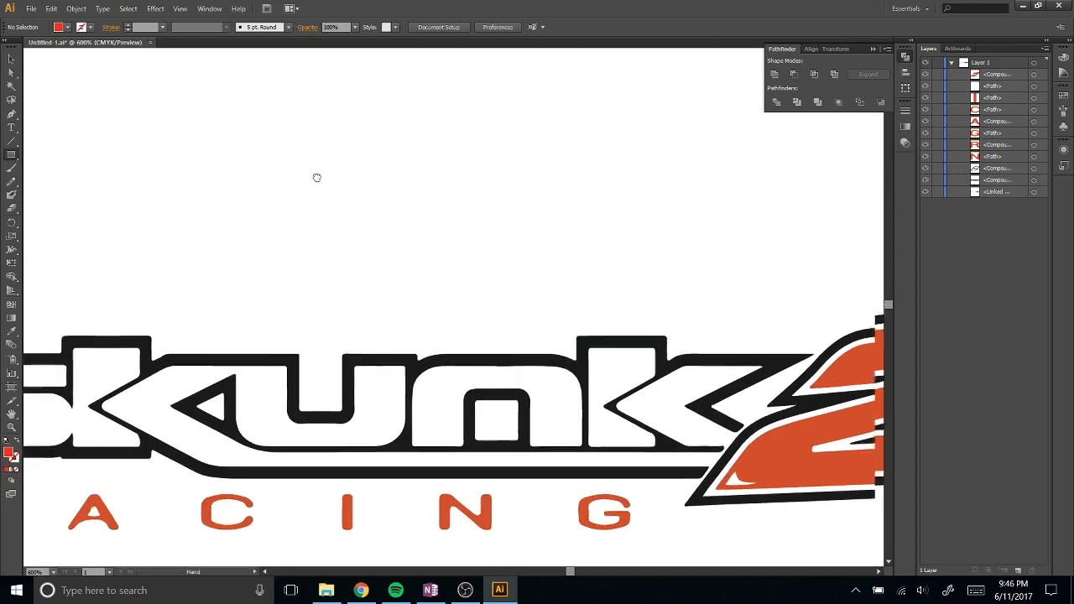
- Draw a rectangle above the logo and fill it red
drag(300, 119, 451, 265)
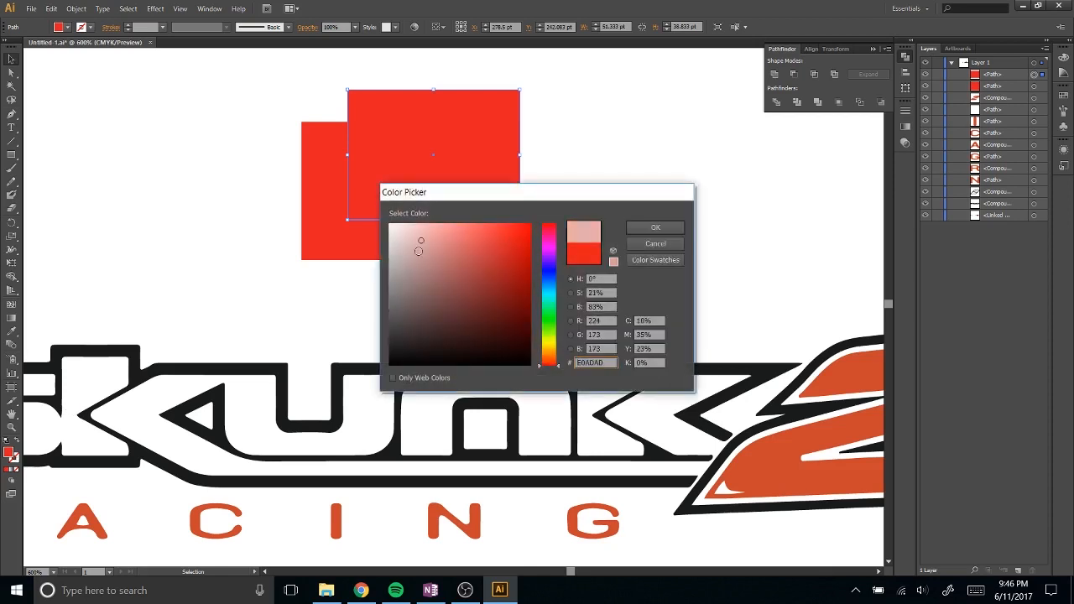
click(654, 227)
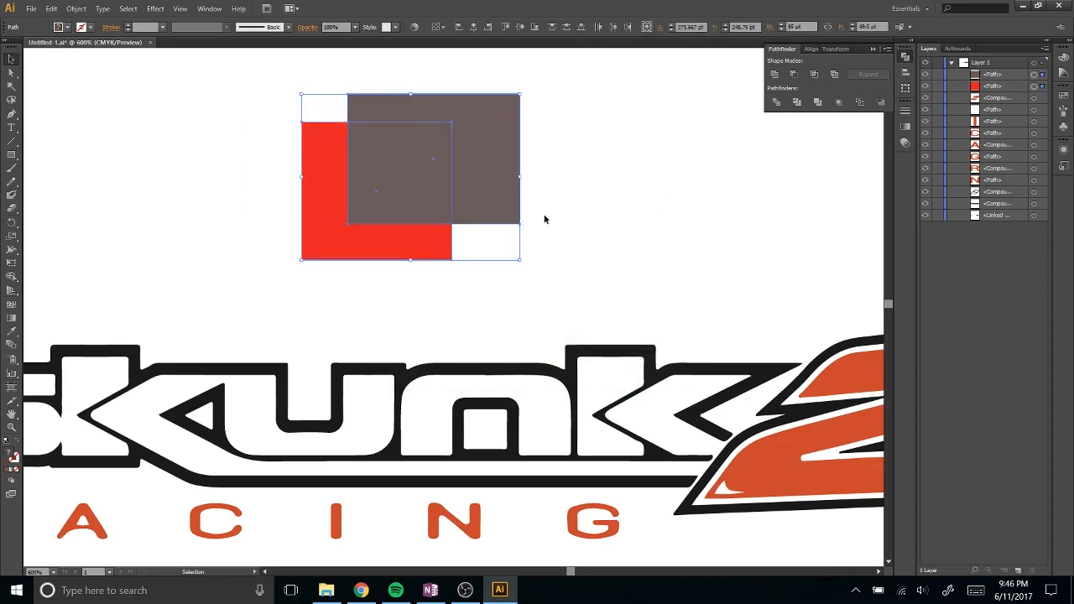
mouse_move(795, 74)
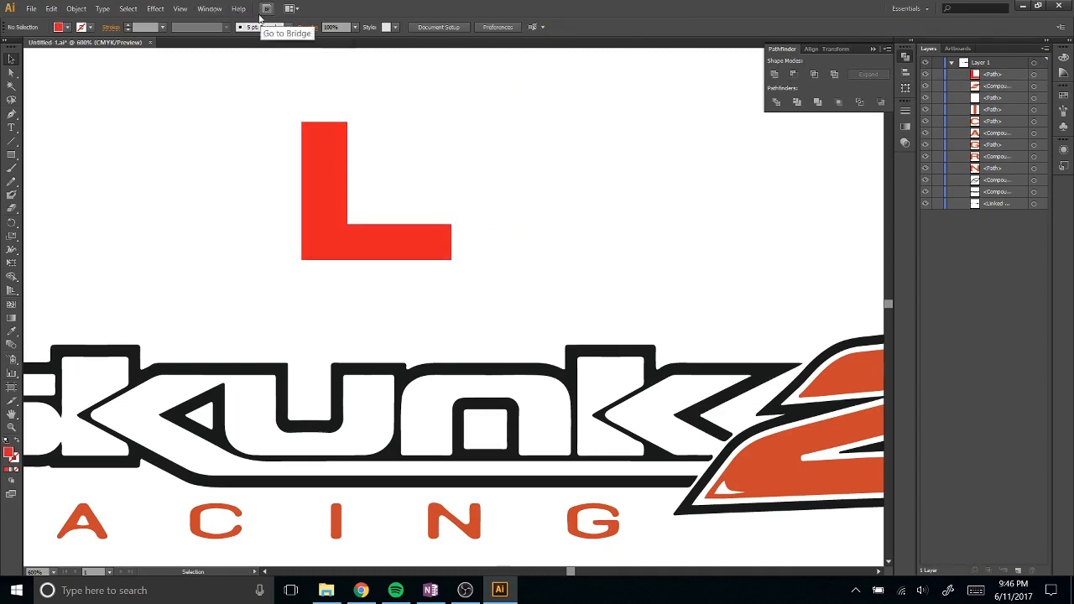
- Check the Window menu for the Pathfinder panel
click(205, 10)
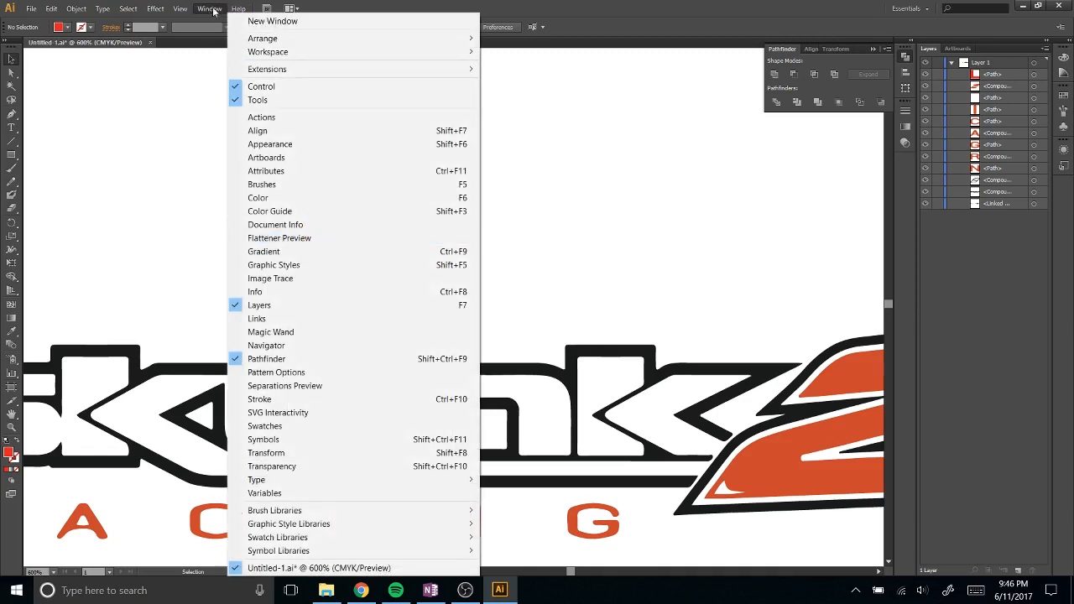
mouse_move(306, 359)
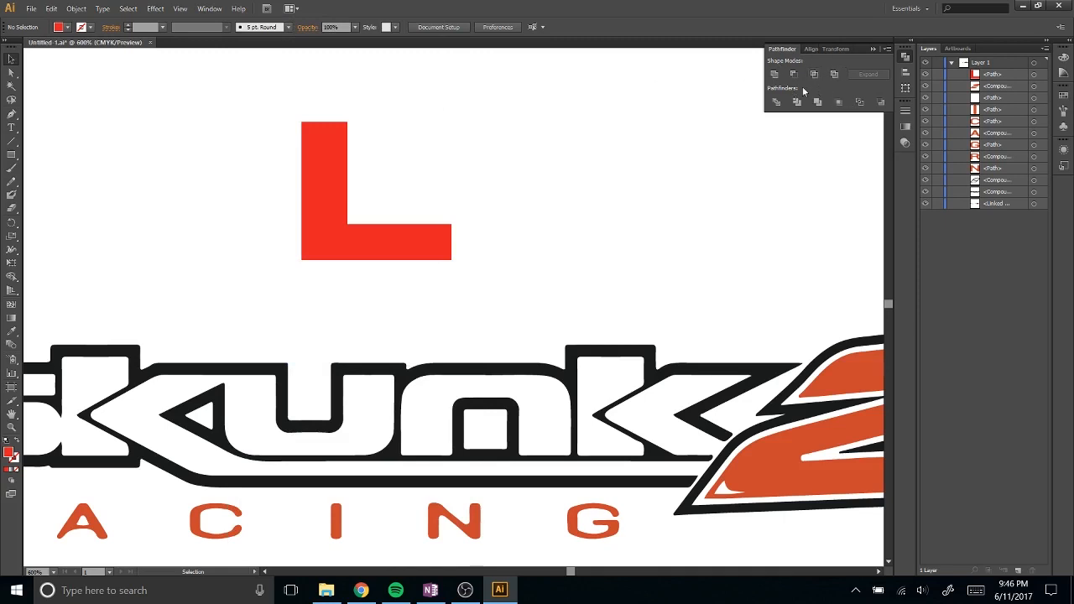
mouse_move(775, 77)
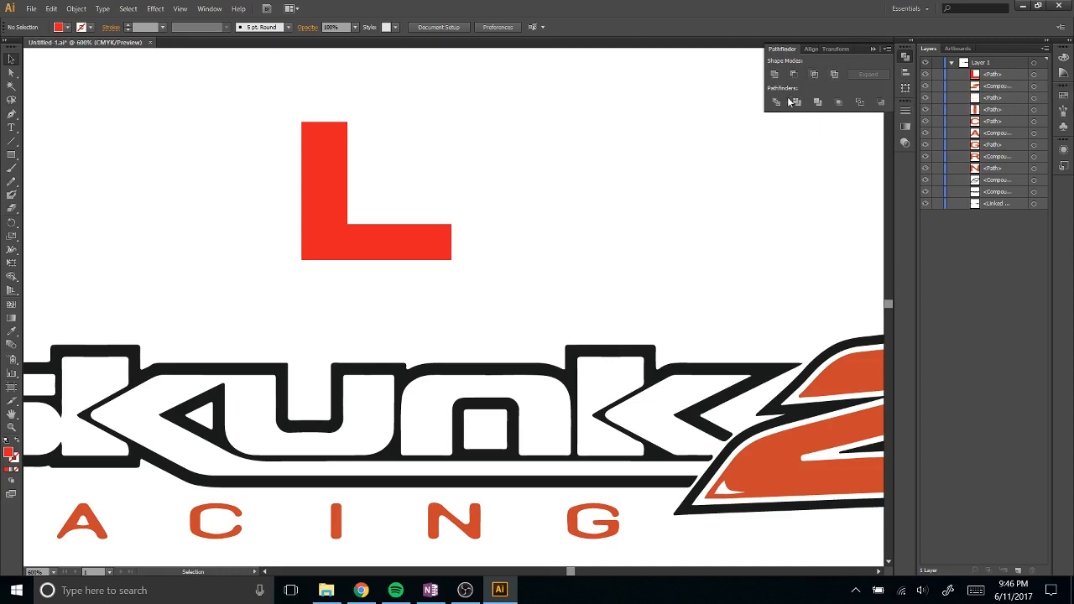
mouse_move(860, 102)
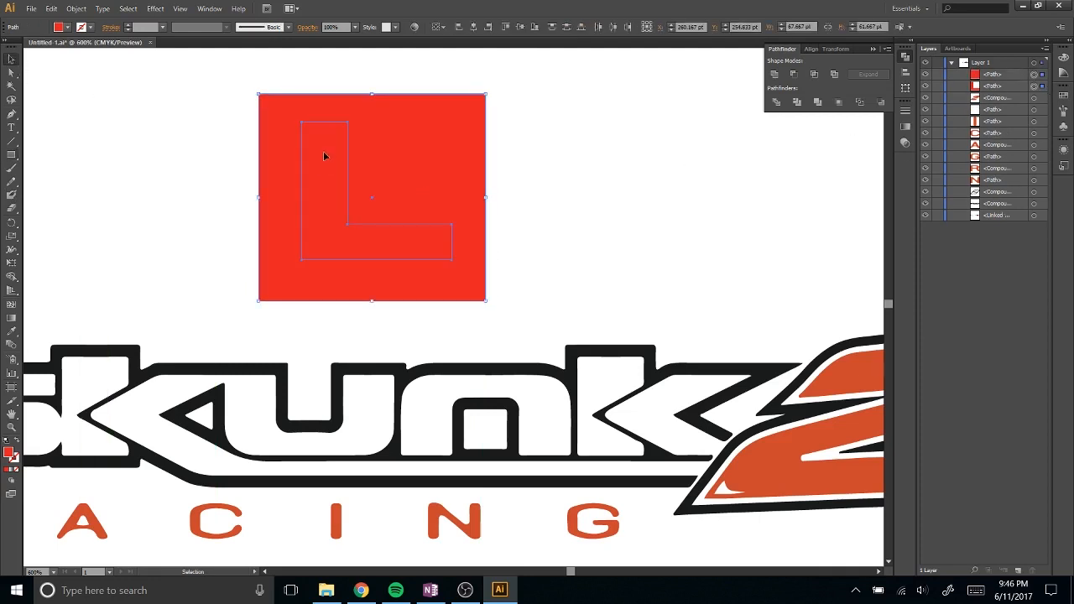
mouse_move(814, 74)
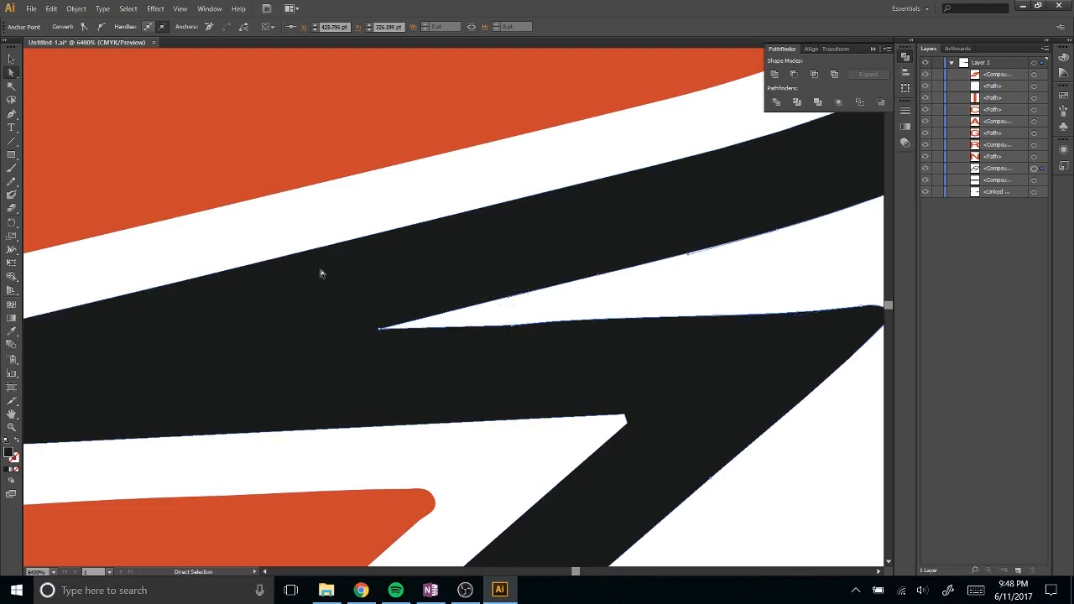
mouse_move(87, 26)
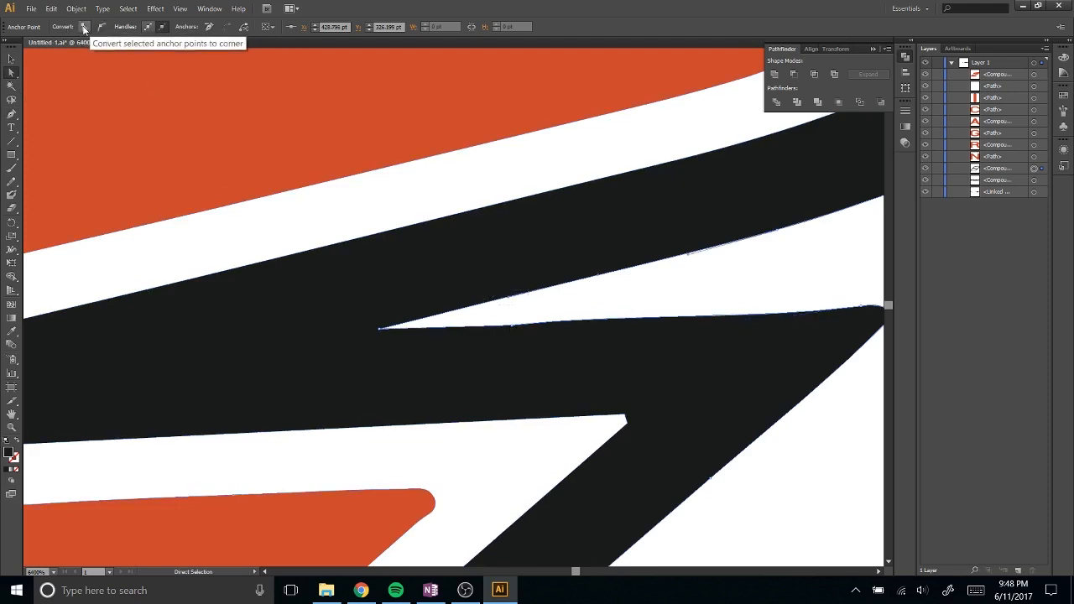
mouse_move(90, 29)
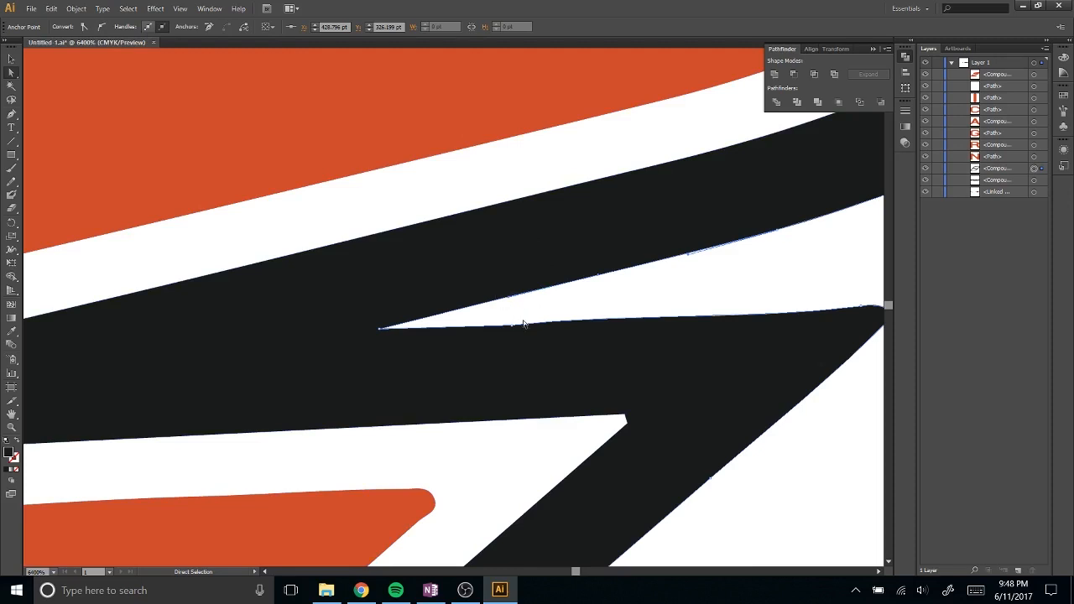
- Drag the notch's lower-edge anchor into a sharp angled corner
drag(522, 325, 517, 353)
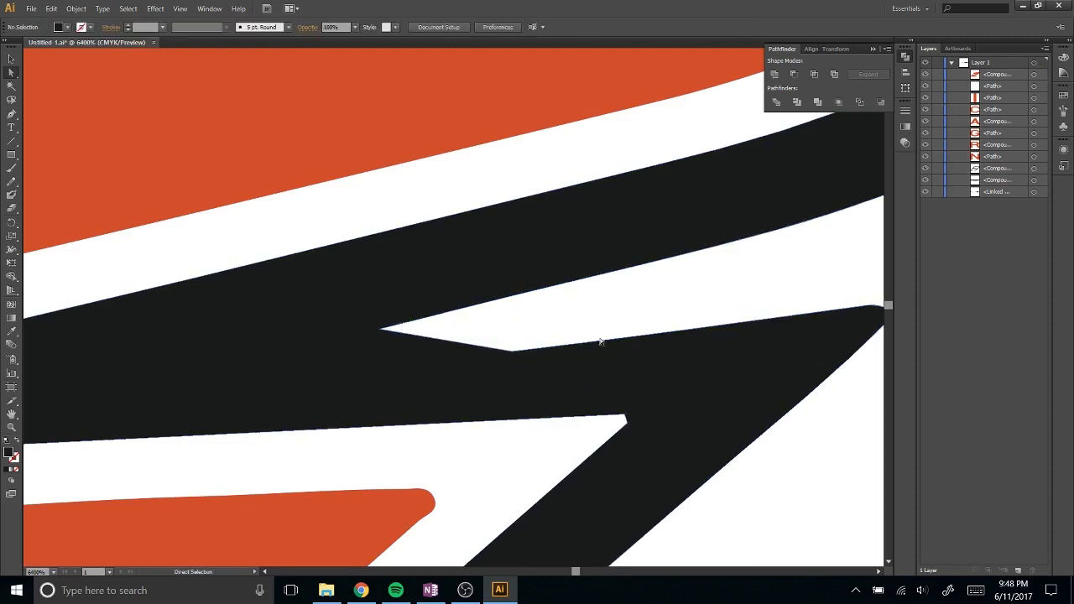
drag(510, 334, 507, 336)
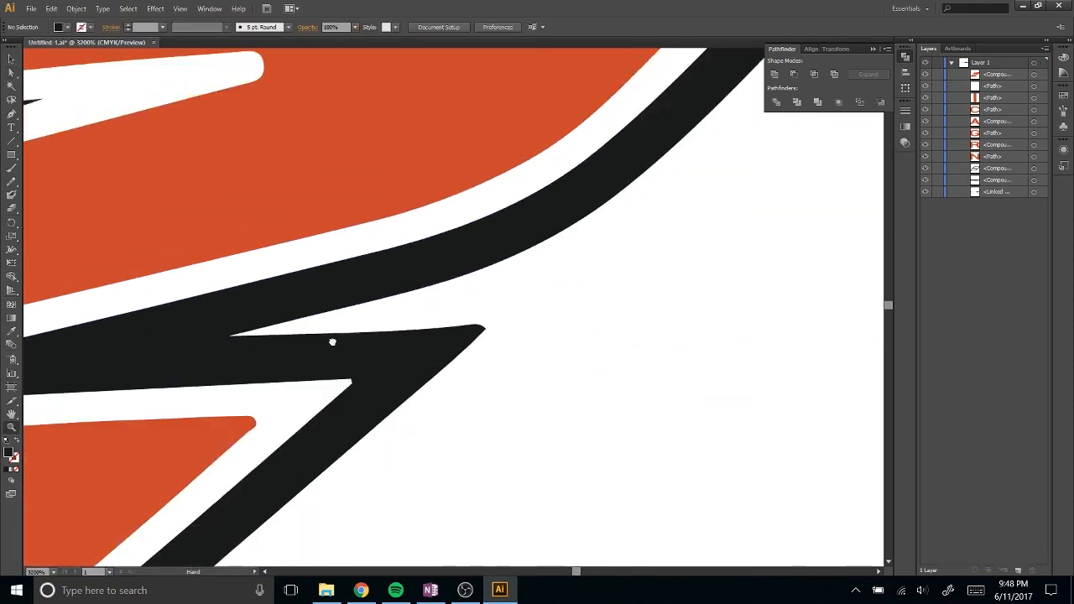
- Straighten the notch's upper edge by moving its middle anchor and curve handles into line
click(719, 258)
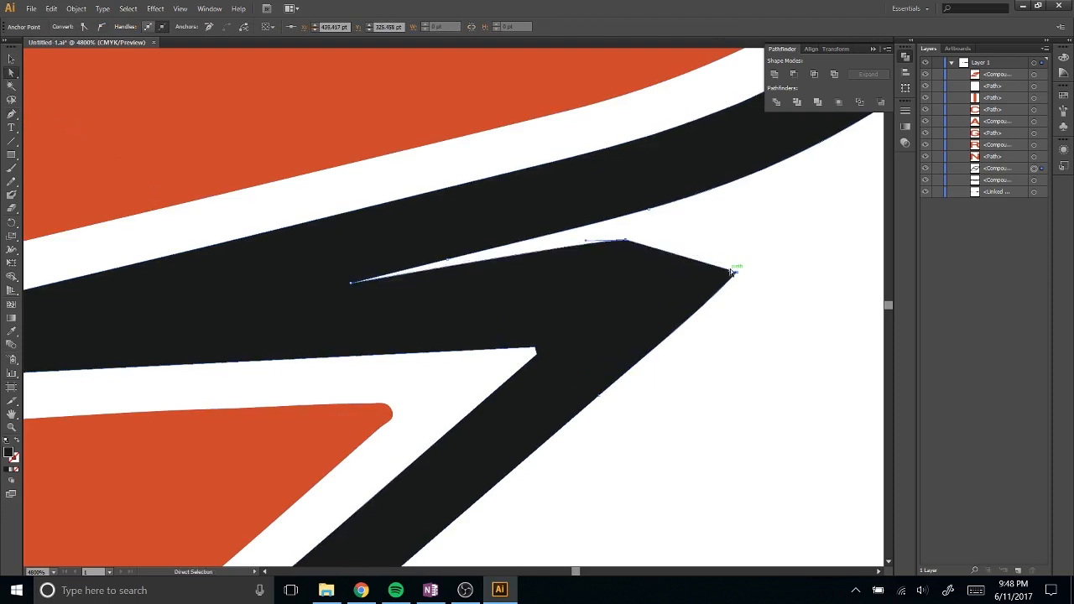
drag(735, 269, 629, 238)
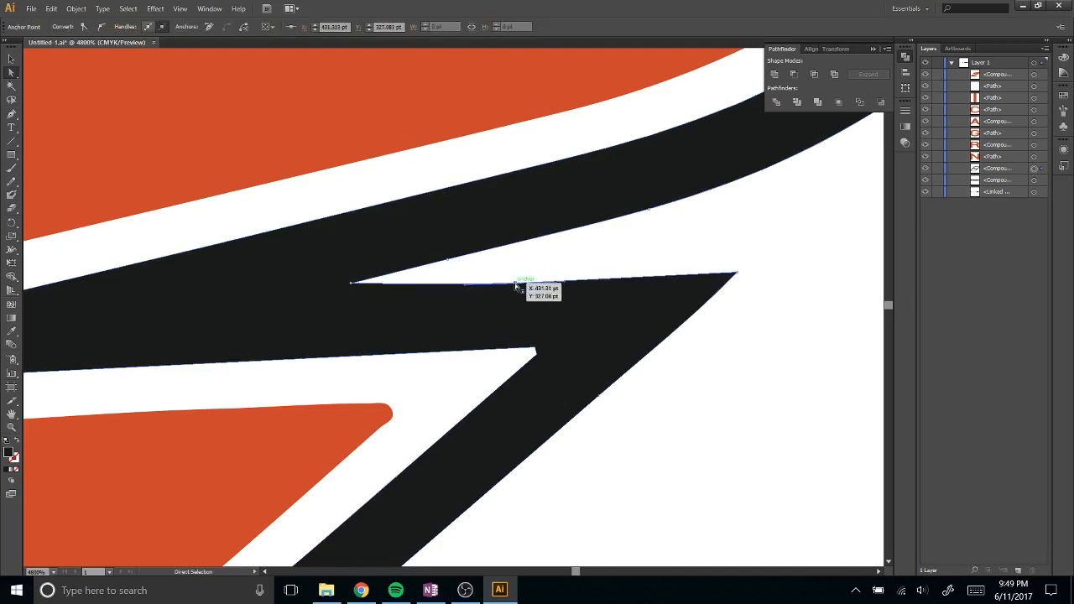
drag(521, 285, 520, 255)
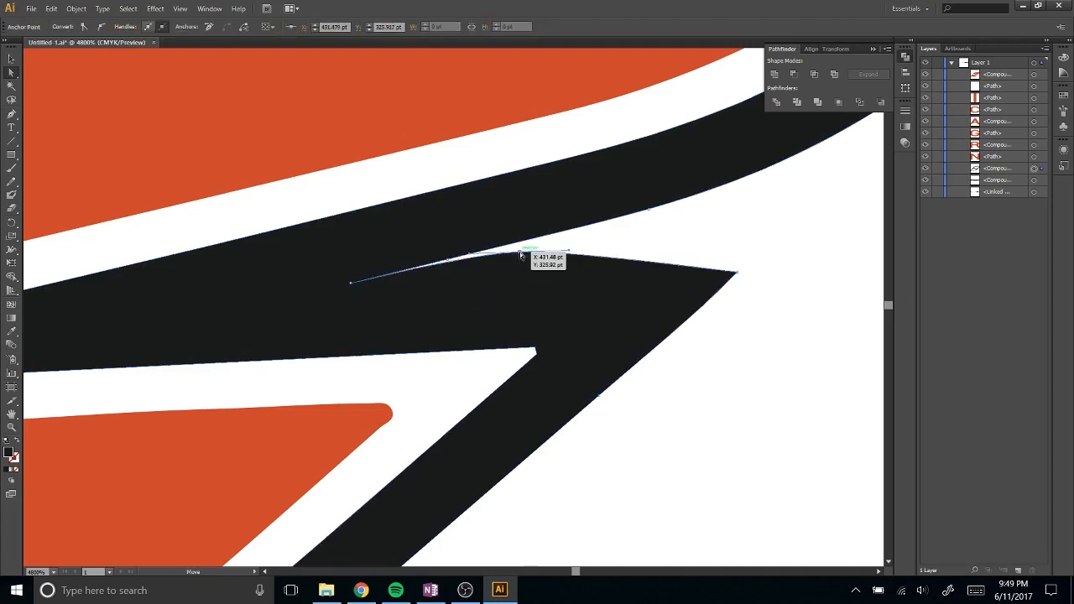
drag(521, 255, 521, 277)
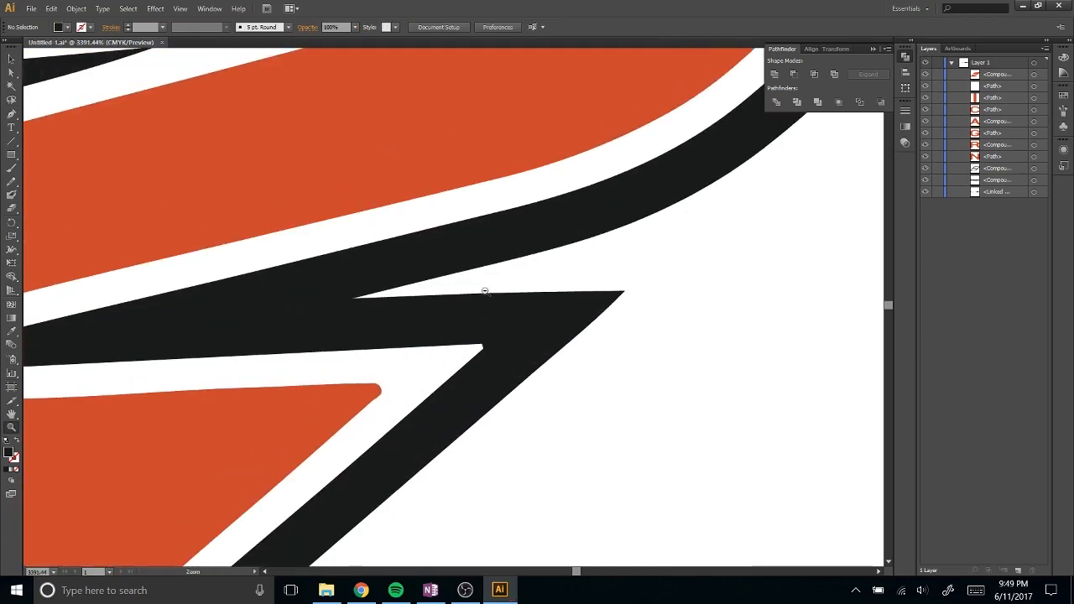
- Pull the rounded inner-corner anchor beneath the spike into a sharp corner
click(485, 292)
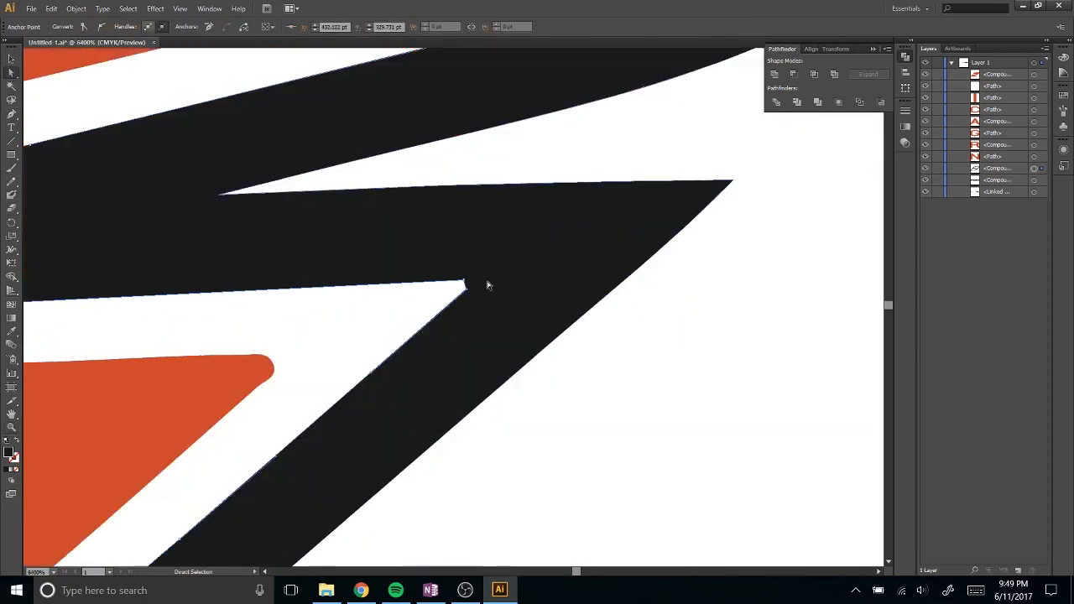
drag(466, 284, 471, 285)
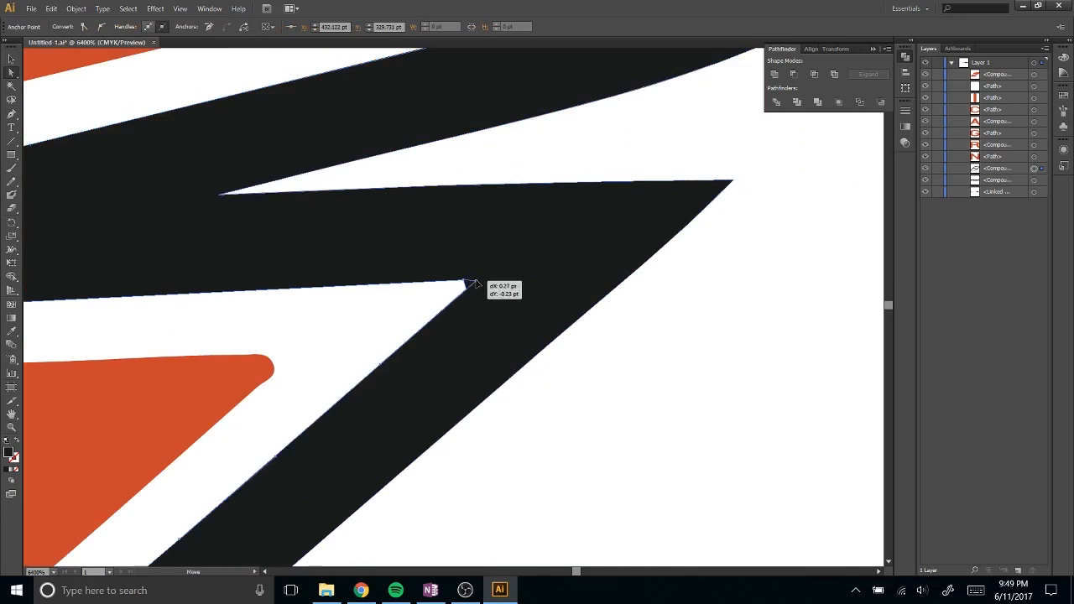